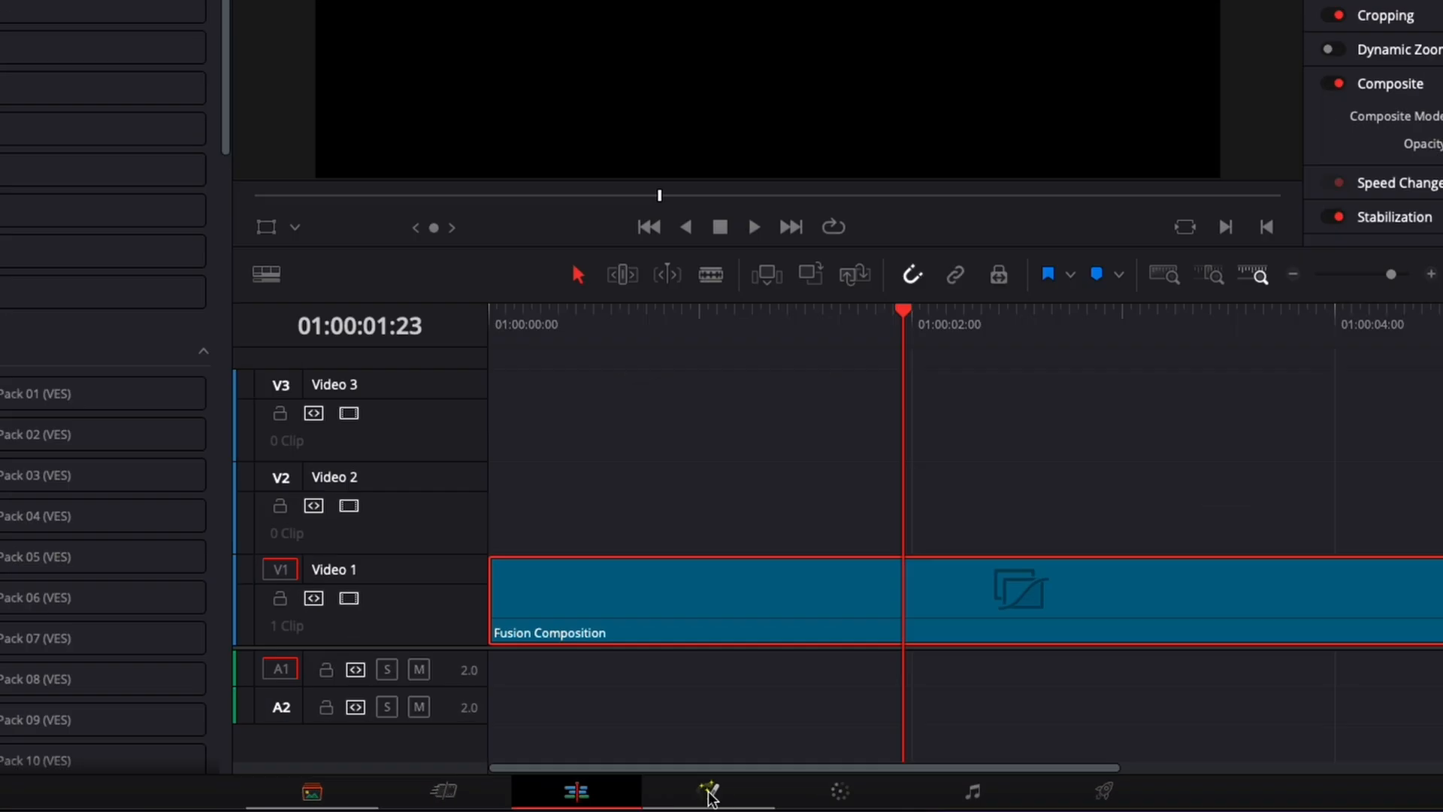
- Build a Fusion chain with Background and Text+ merged and Merge2 wired to MediaOut1
click(711, 791)
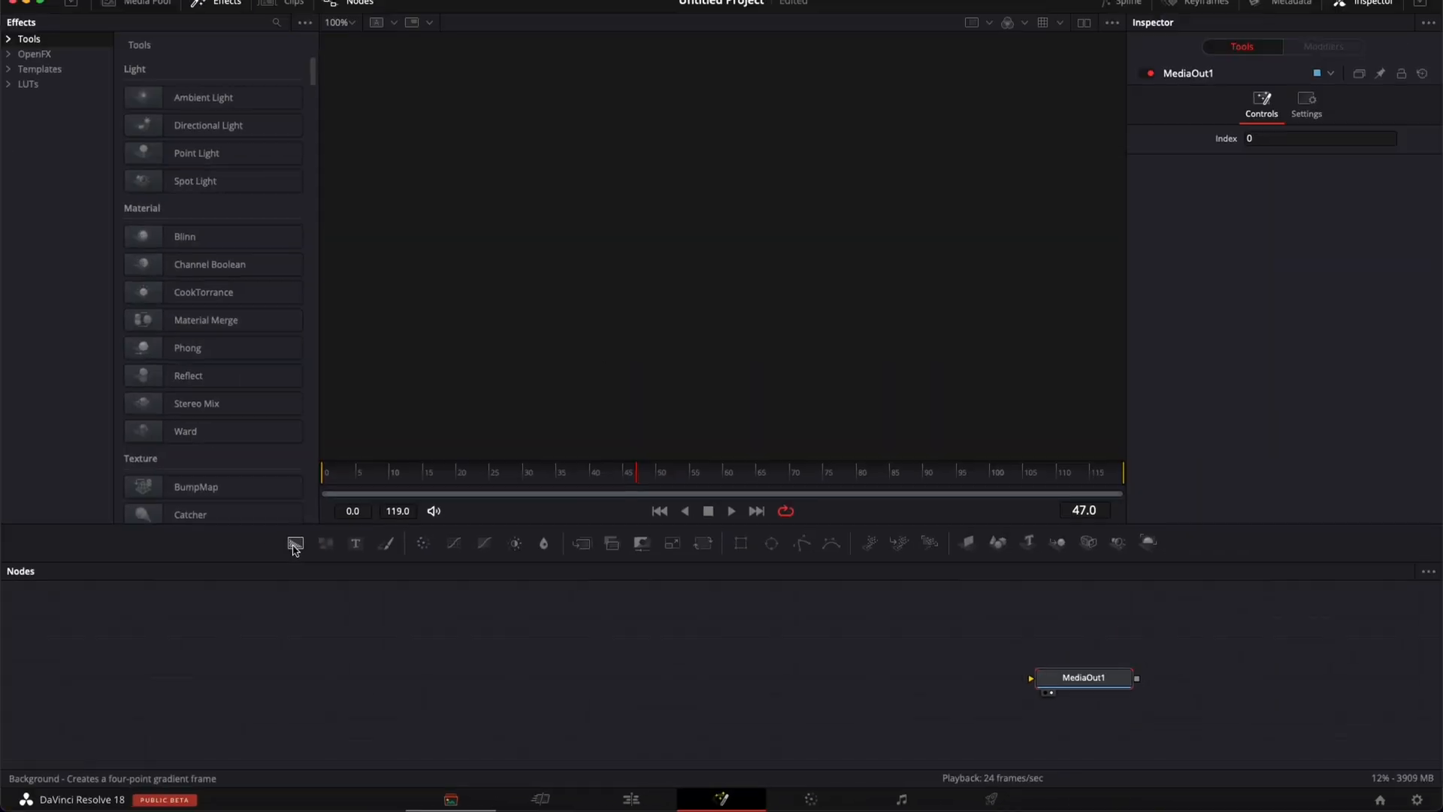
click(294, 542)
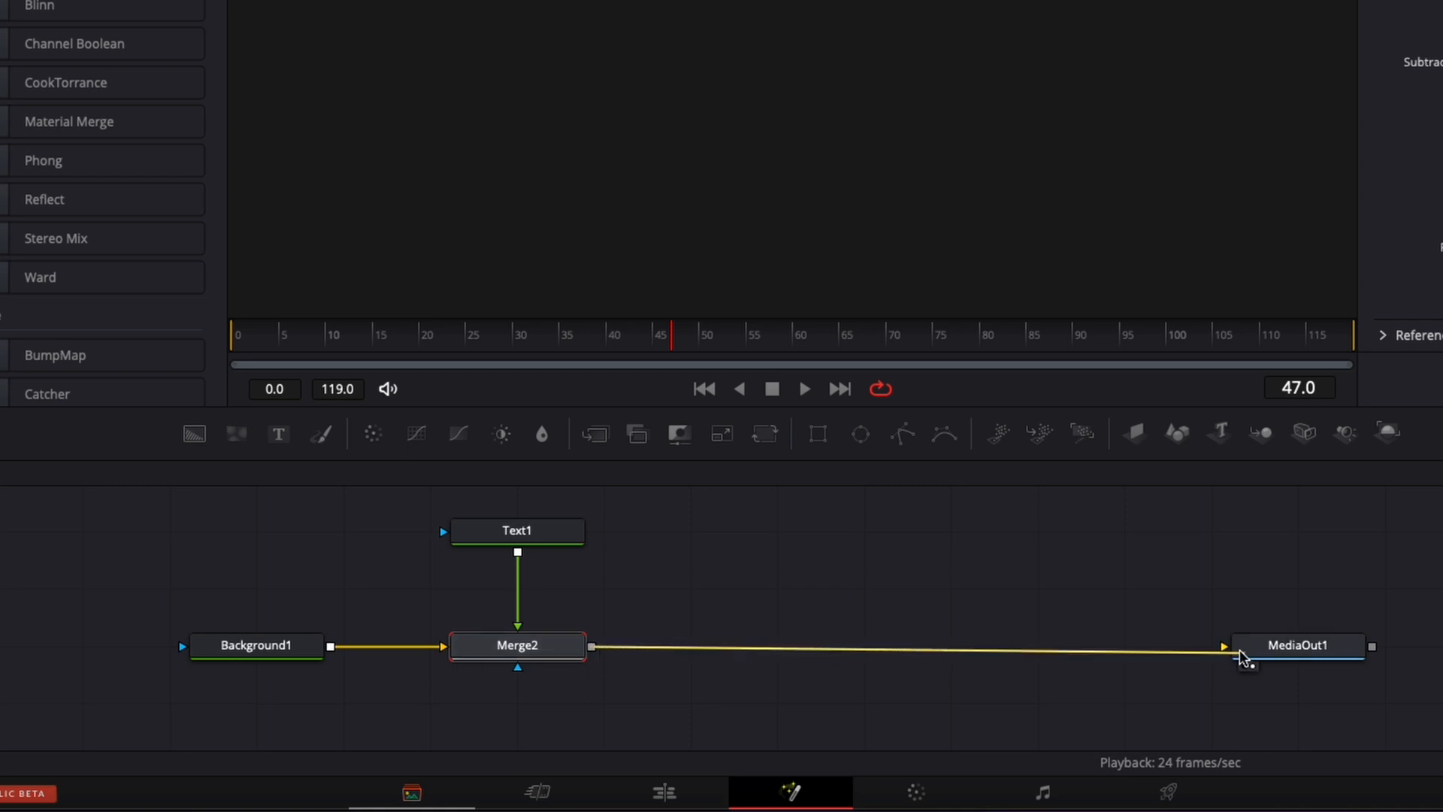
click(516, 531)
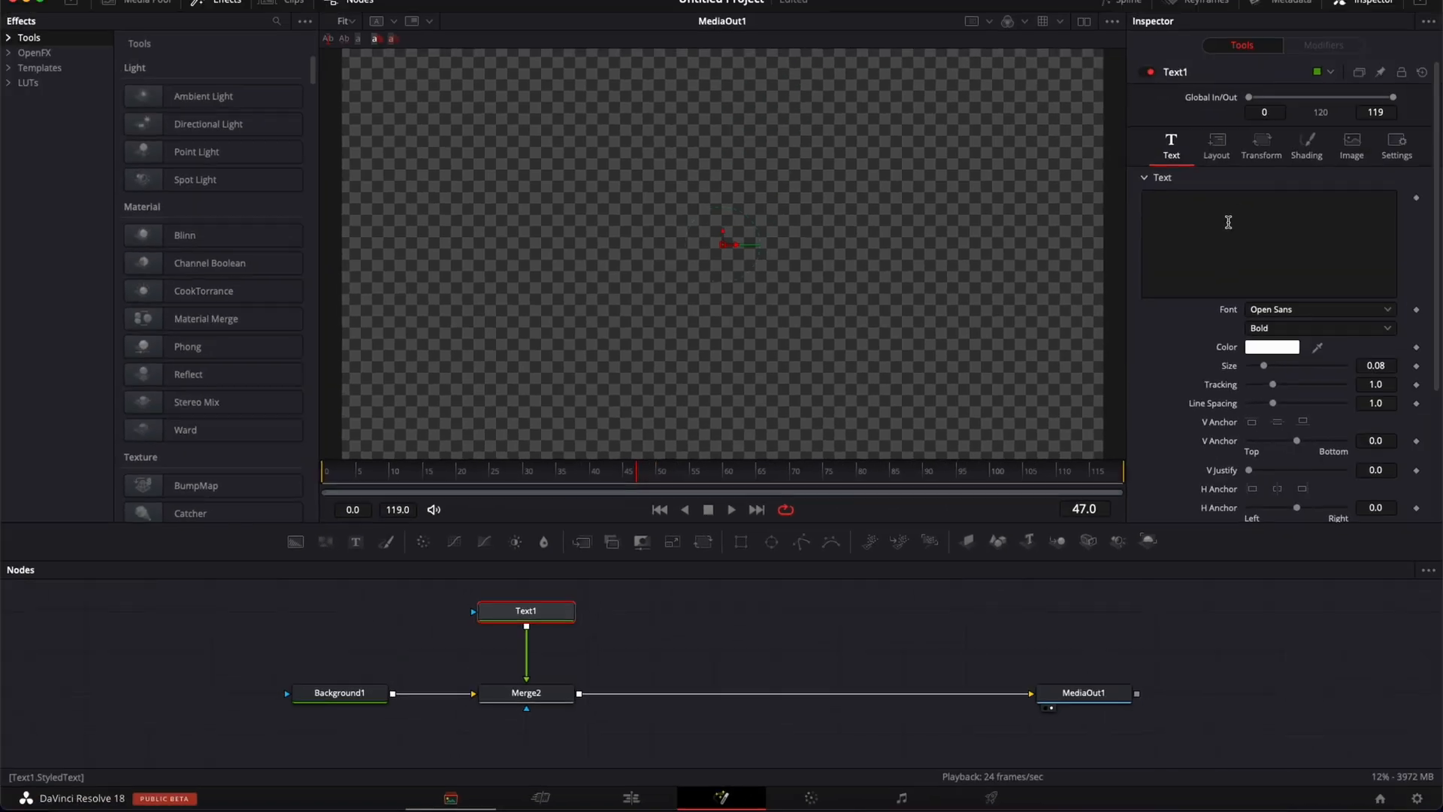
- Make Text1 read 'DAVINCI' in Barlow Condensed Bold at a much larger size
text(DAVINCI)
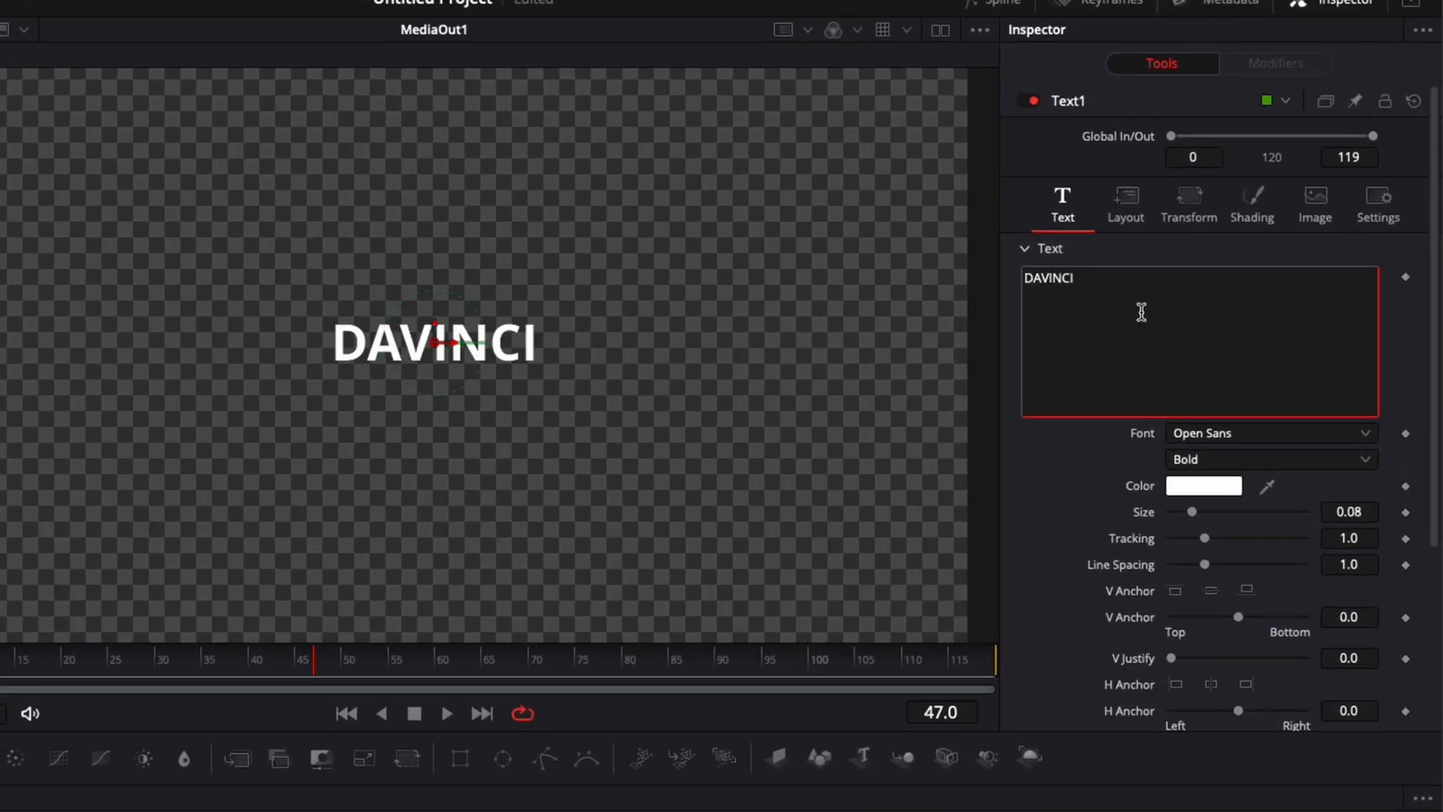
click(1270, 433)
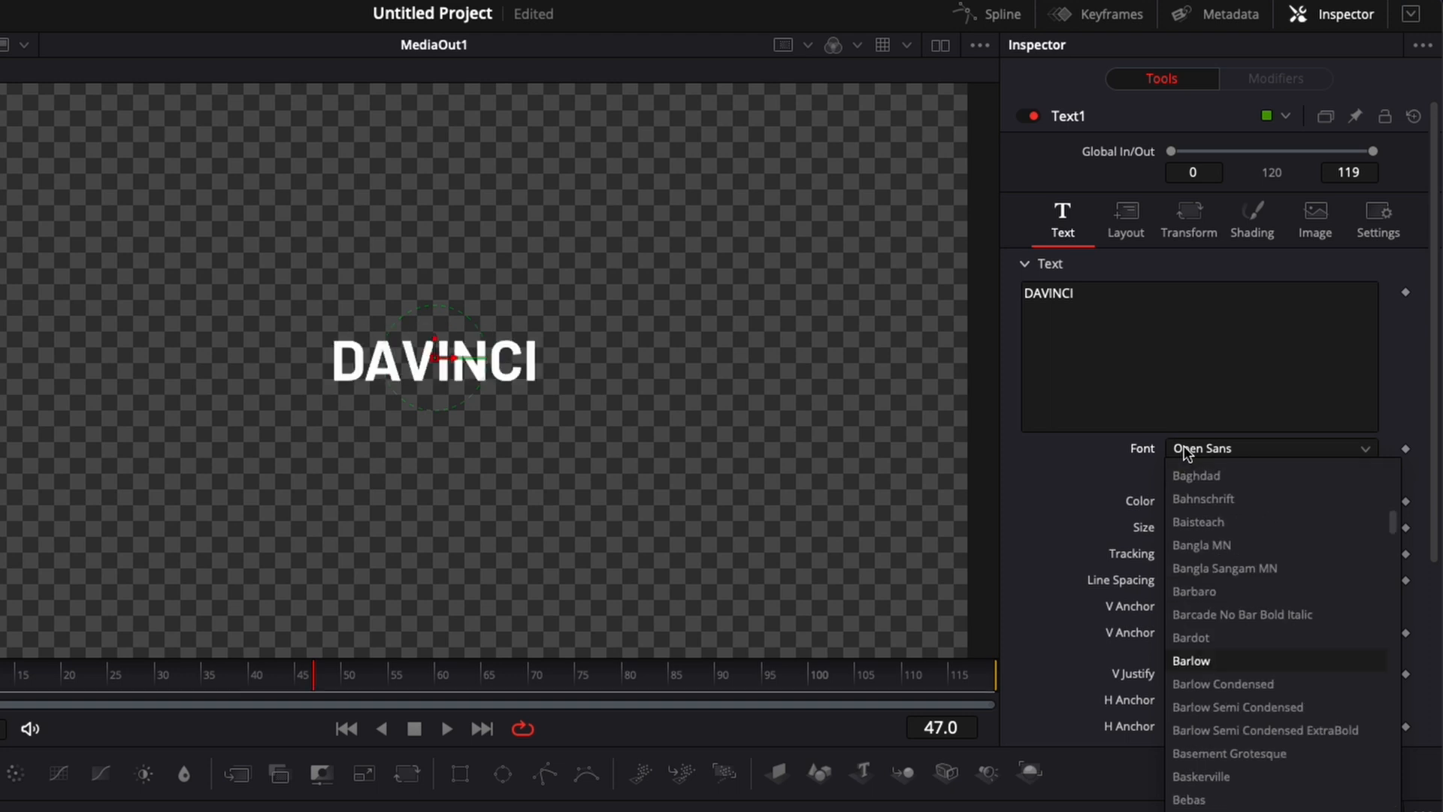
click(1223, 684)
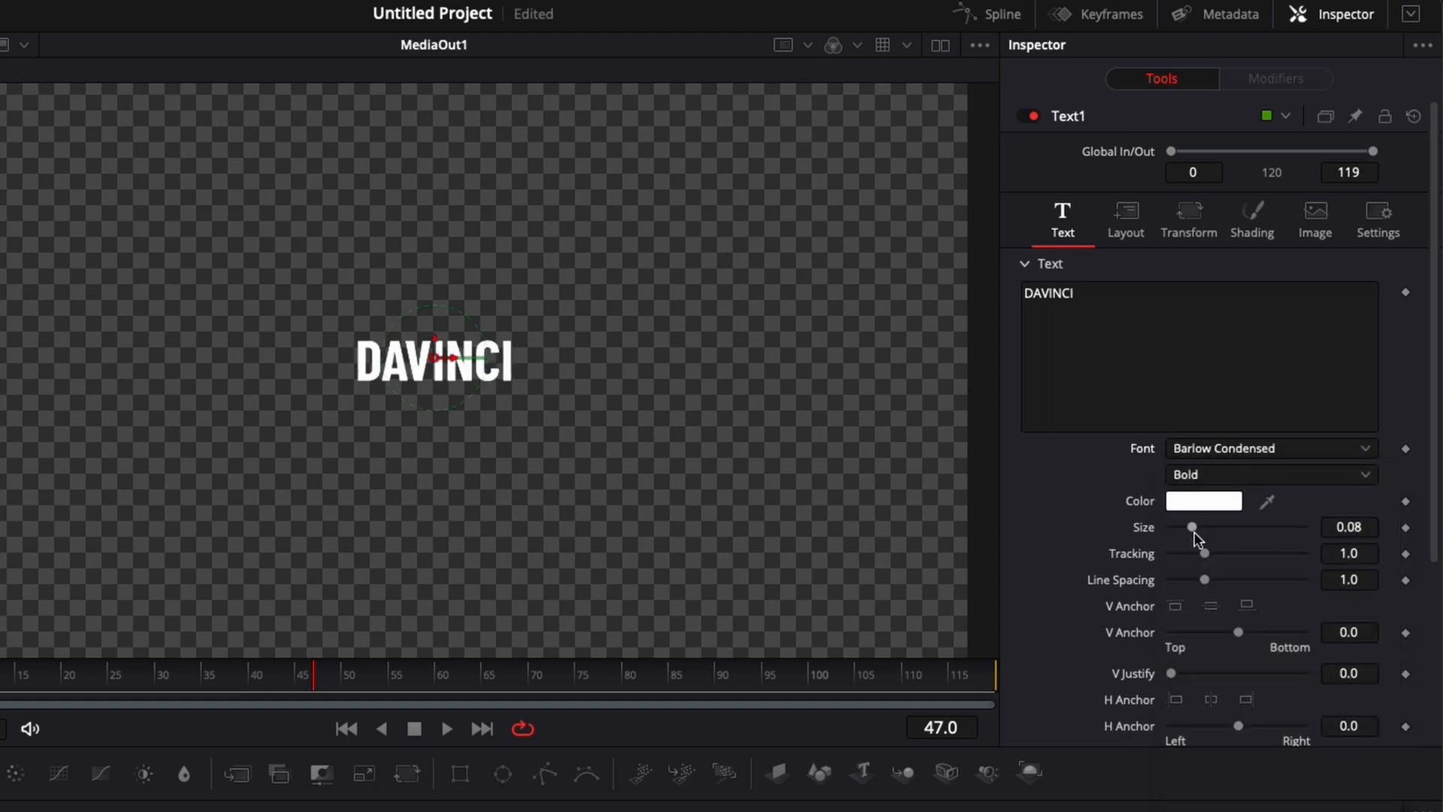
drag(1192, 526, 1237, 526)
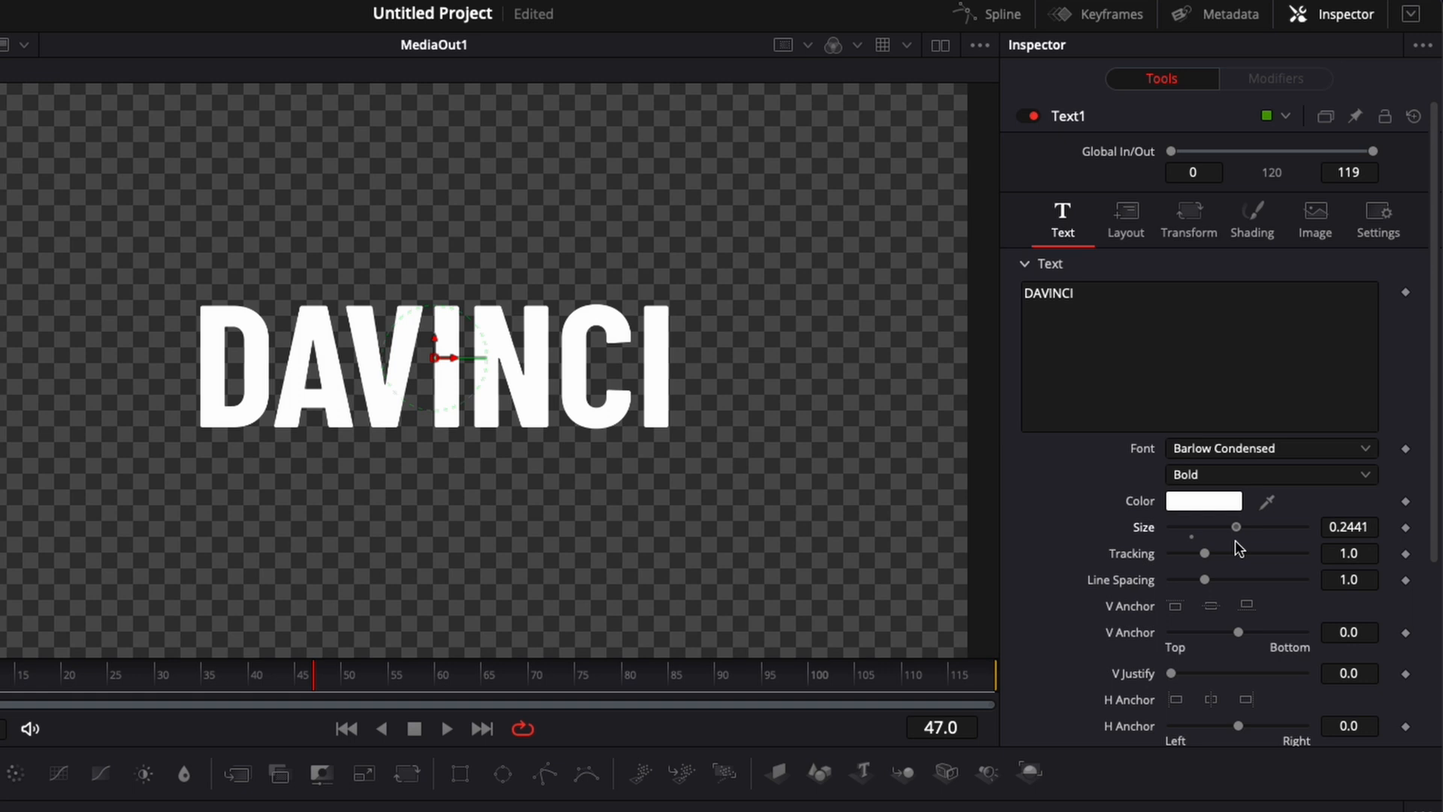
drag(1211, 526, 1223, 526)
text(glow)
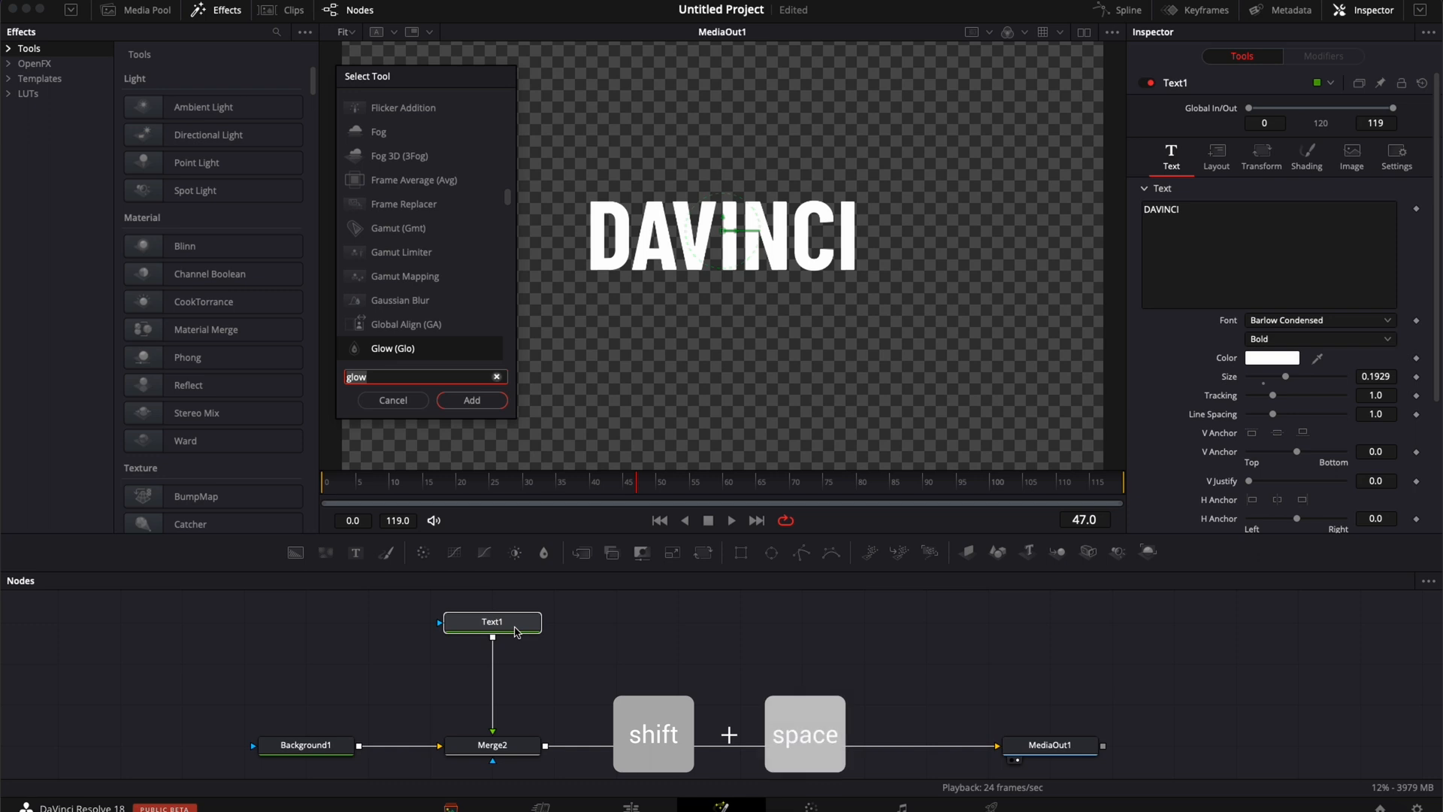
- Add a Mirrors node and insert Mirrors1 on the link between Text1 and Merge2
text(mir)
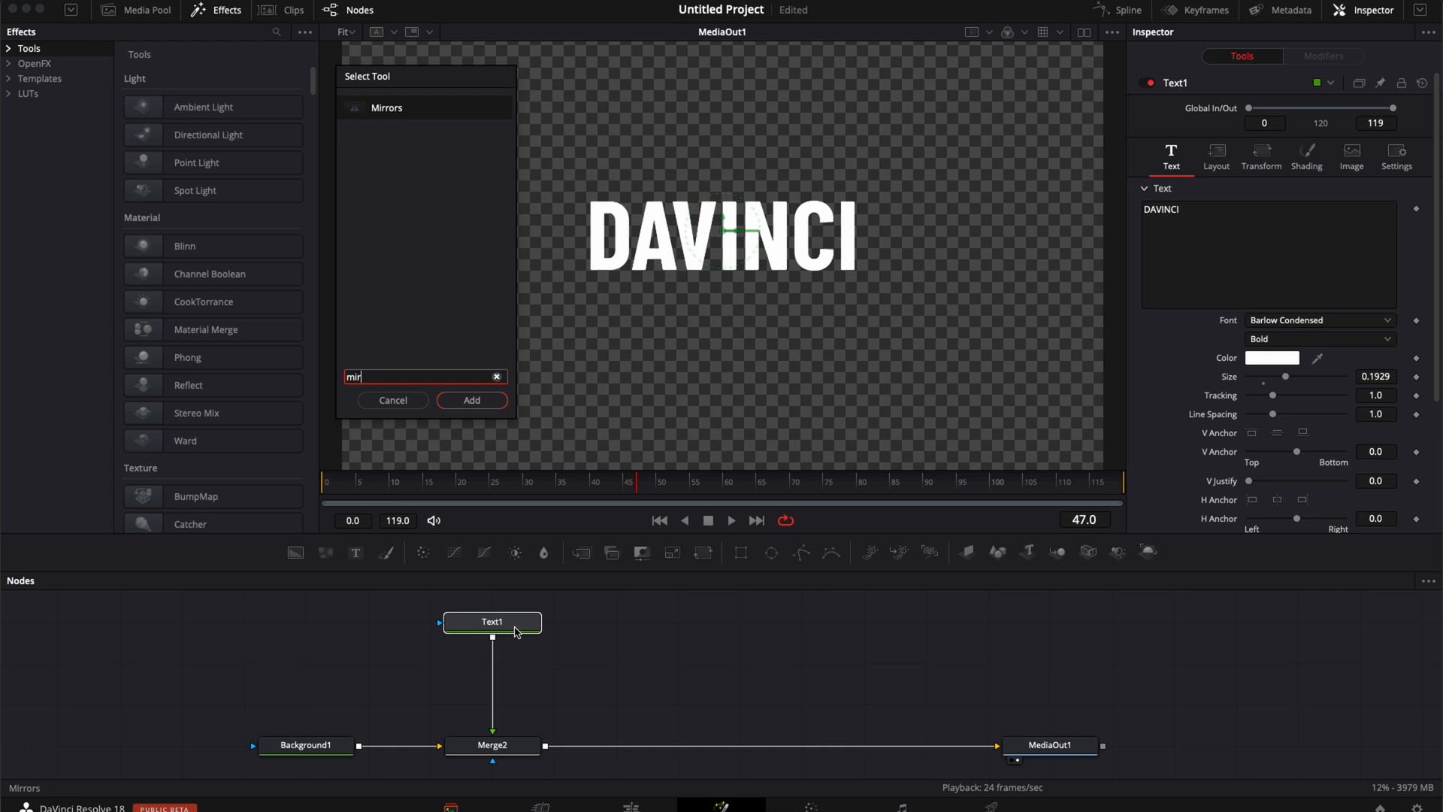
click(471, 400)
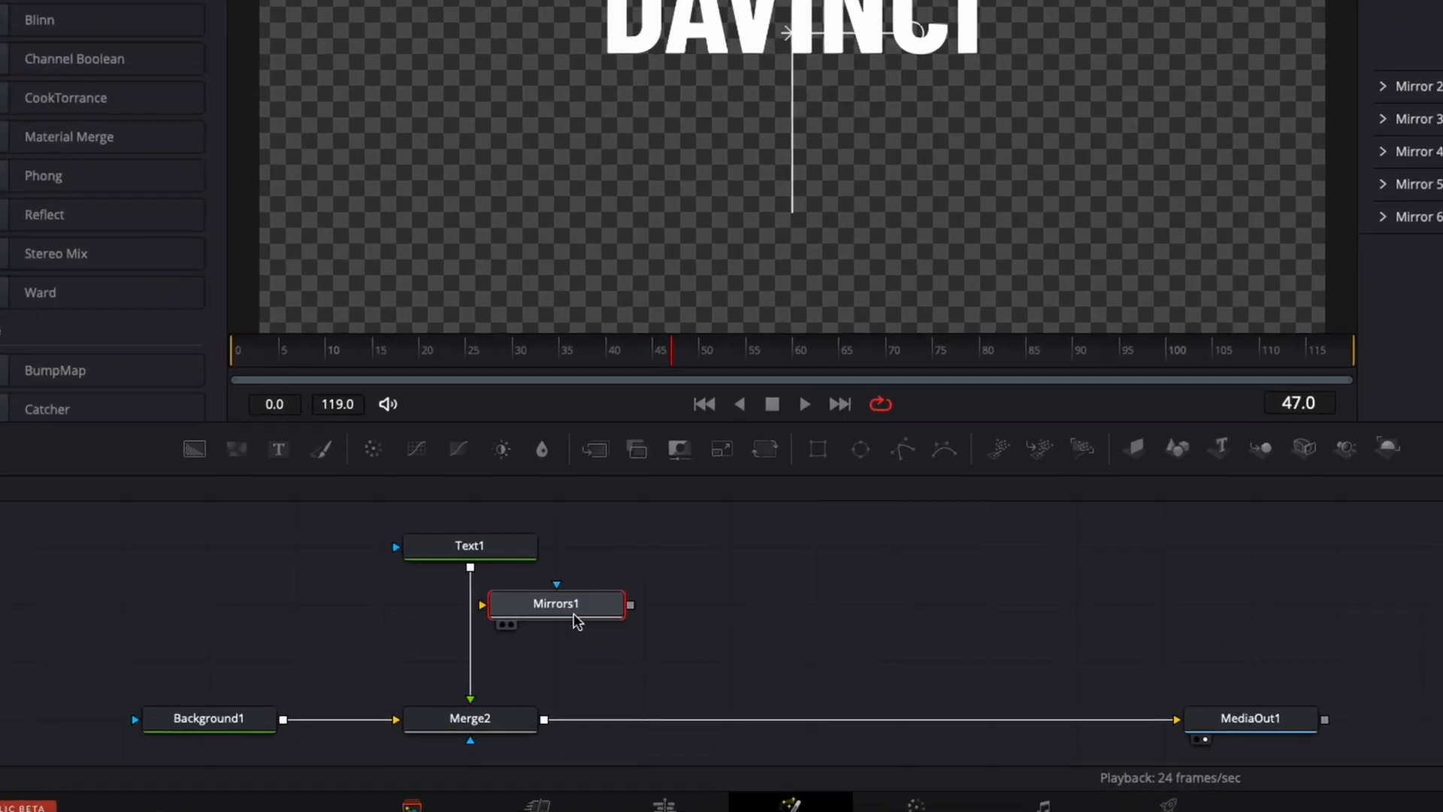
drag(556, 602, 642, 603)
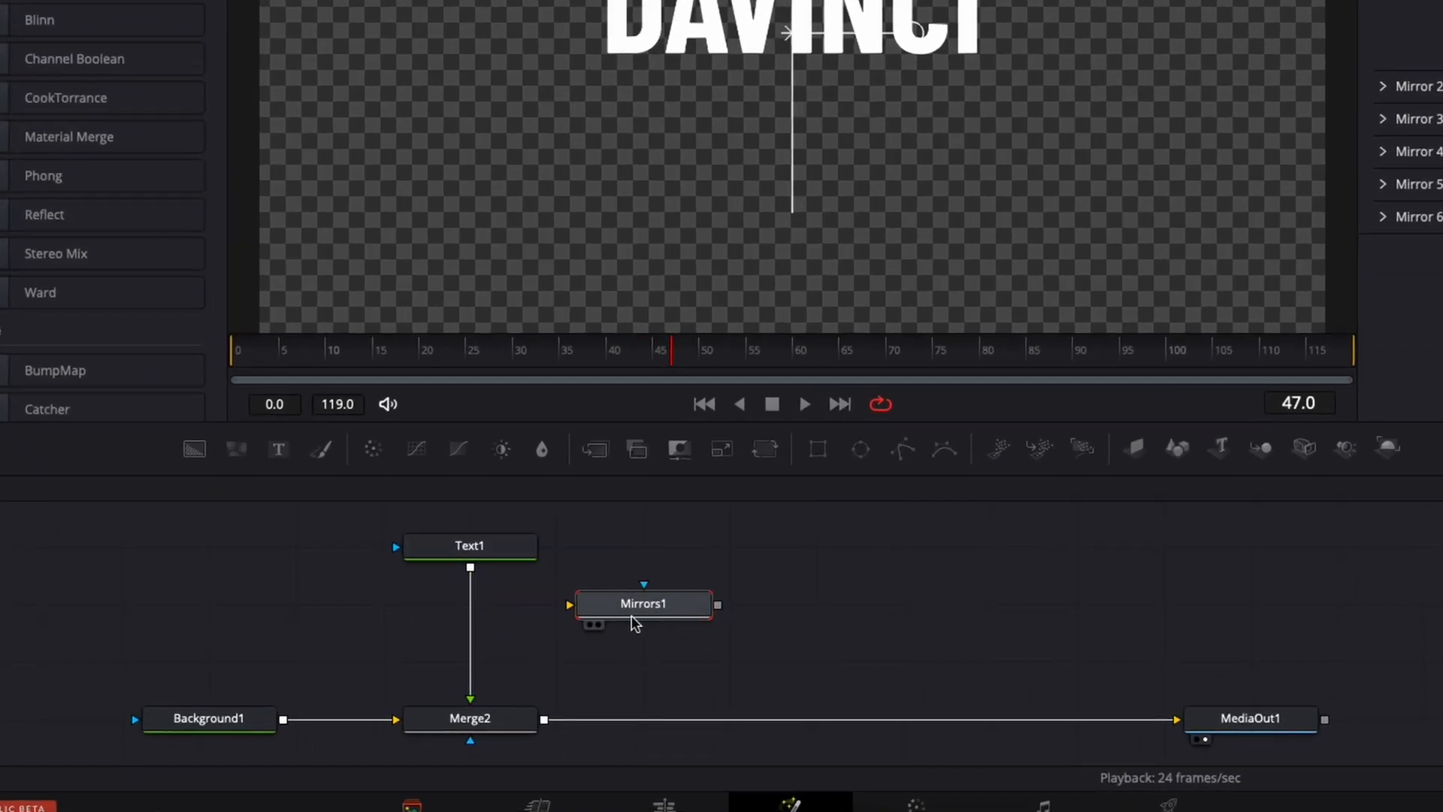
drag(643, 603, 469, 603)
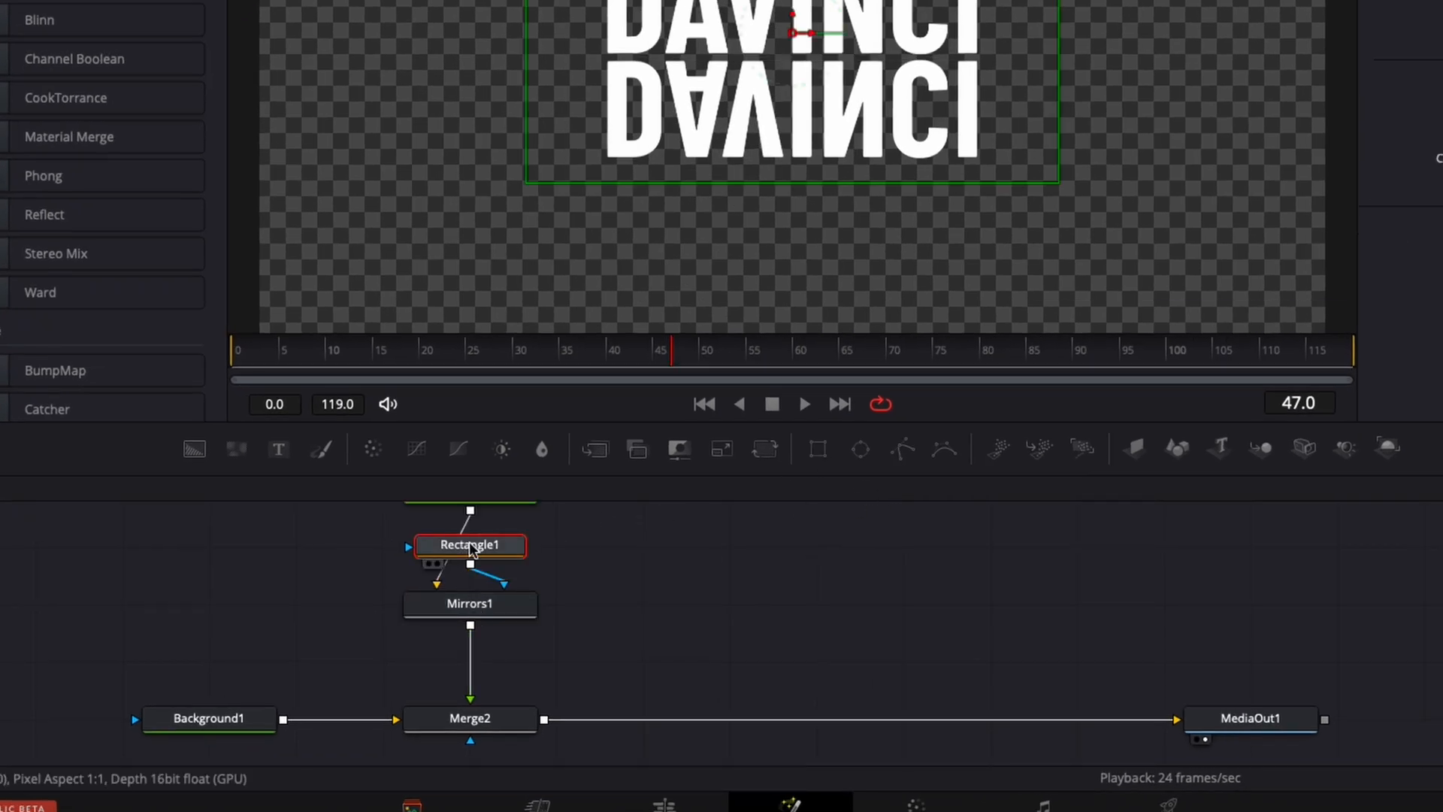
- Attach a Rectangle mask to Mirrors1, position it below the title and feather its soft edge
drag(469, 544, 720, 611)
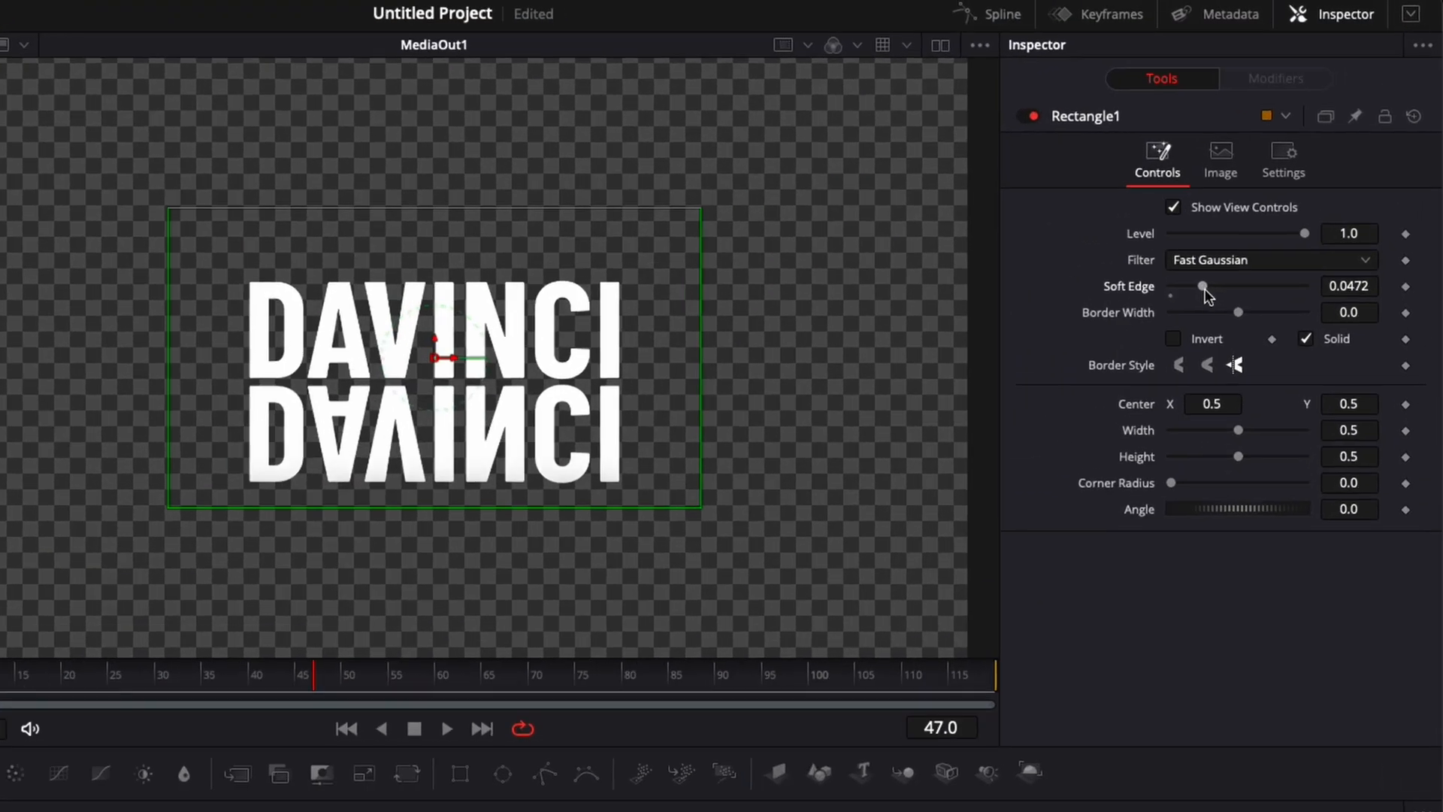
drag(435, 346, 434, 364)
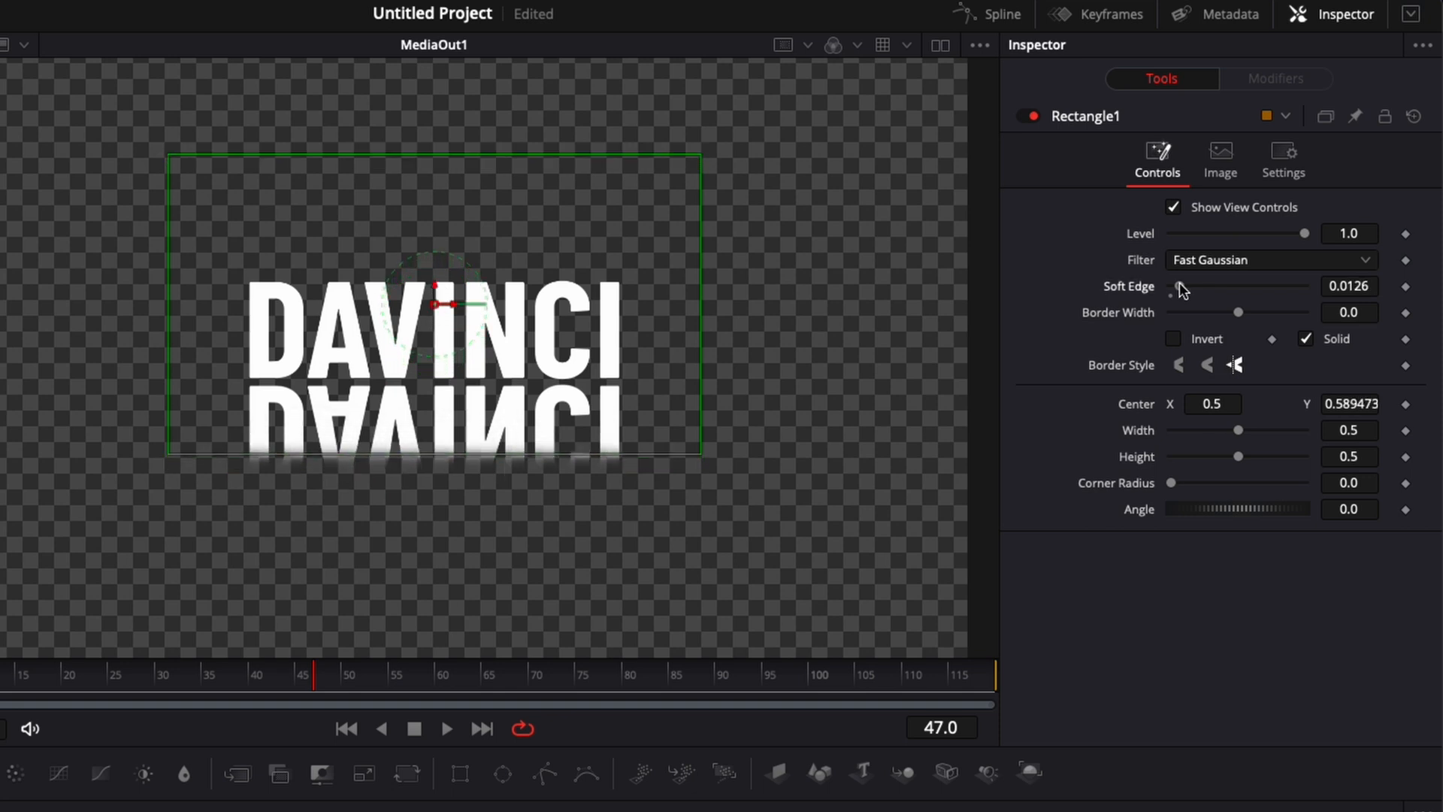
drag(1179, 285, 1200, 286)
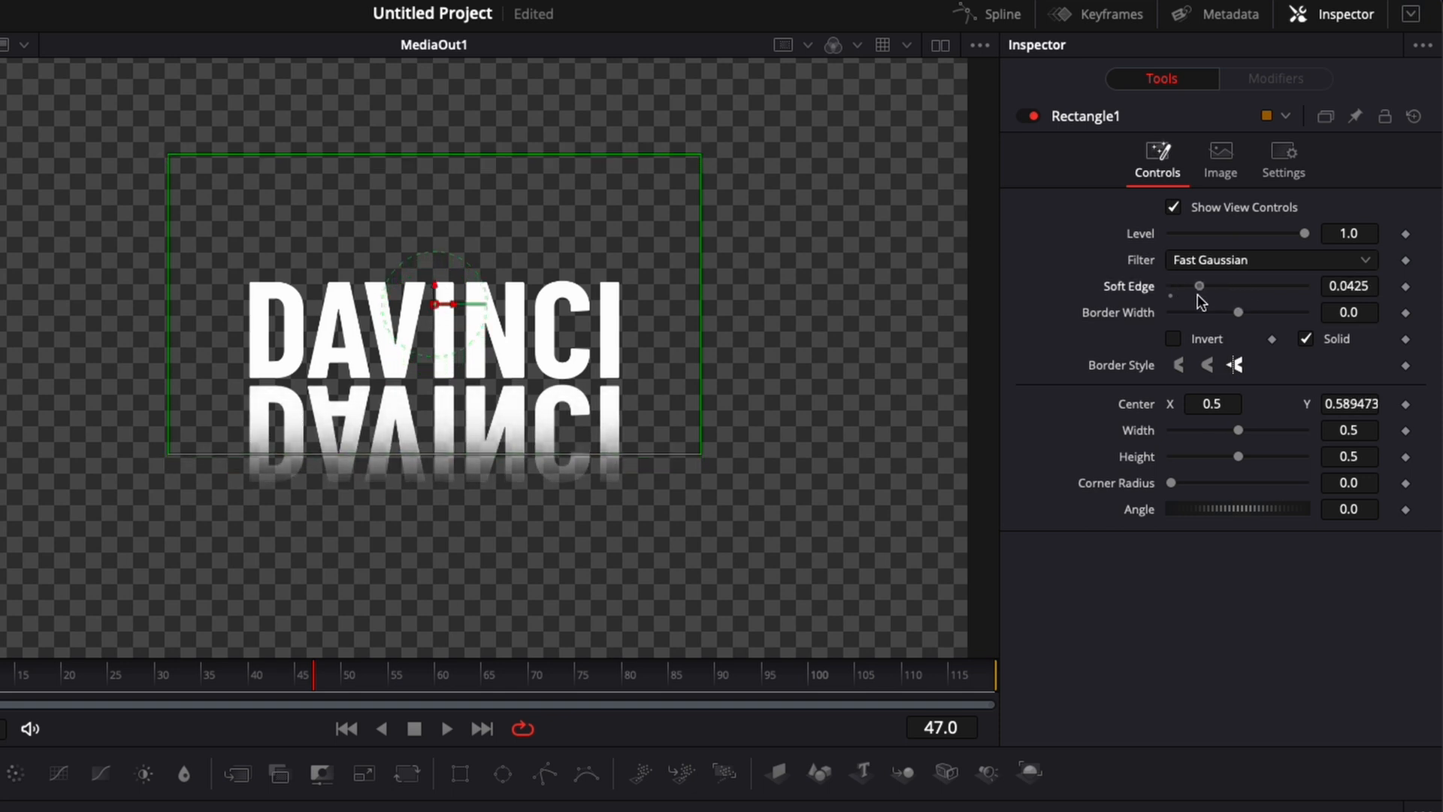
drag(1200, 286, 1183, 286)
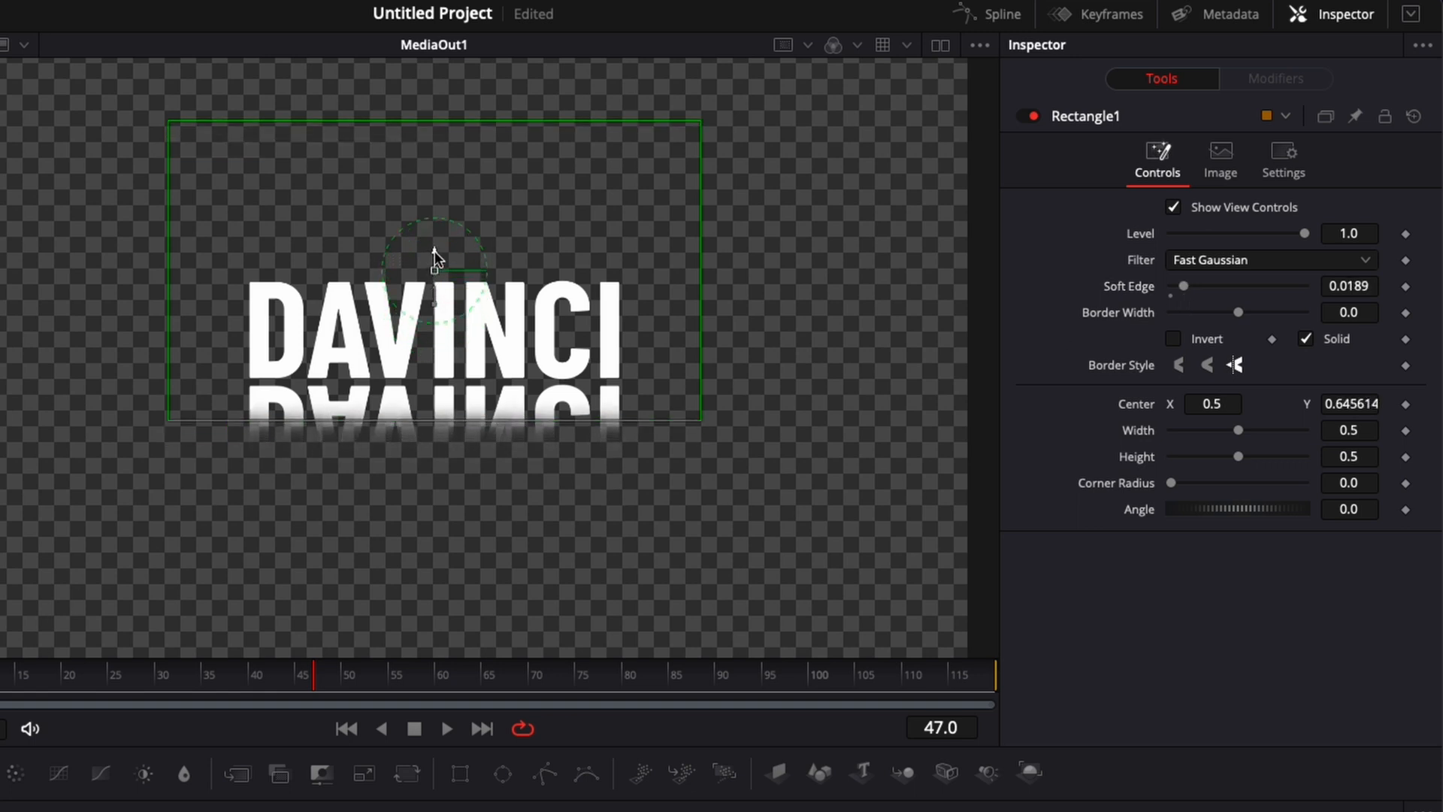
drag(435, 256, 454, 273)
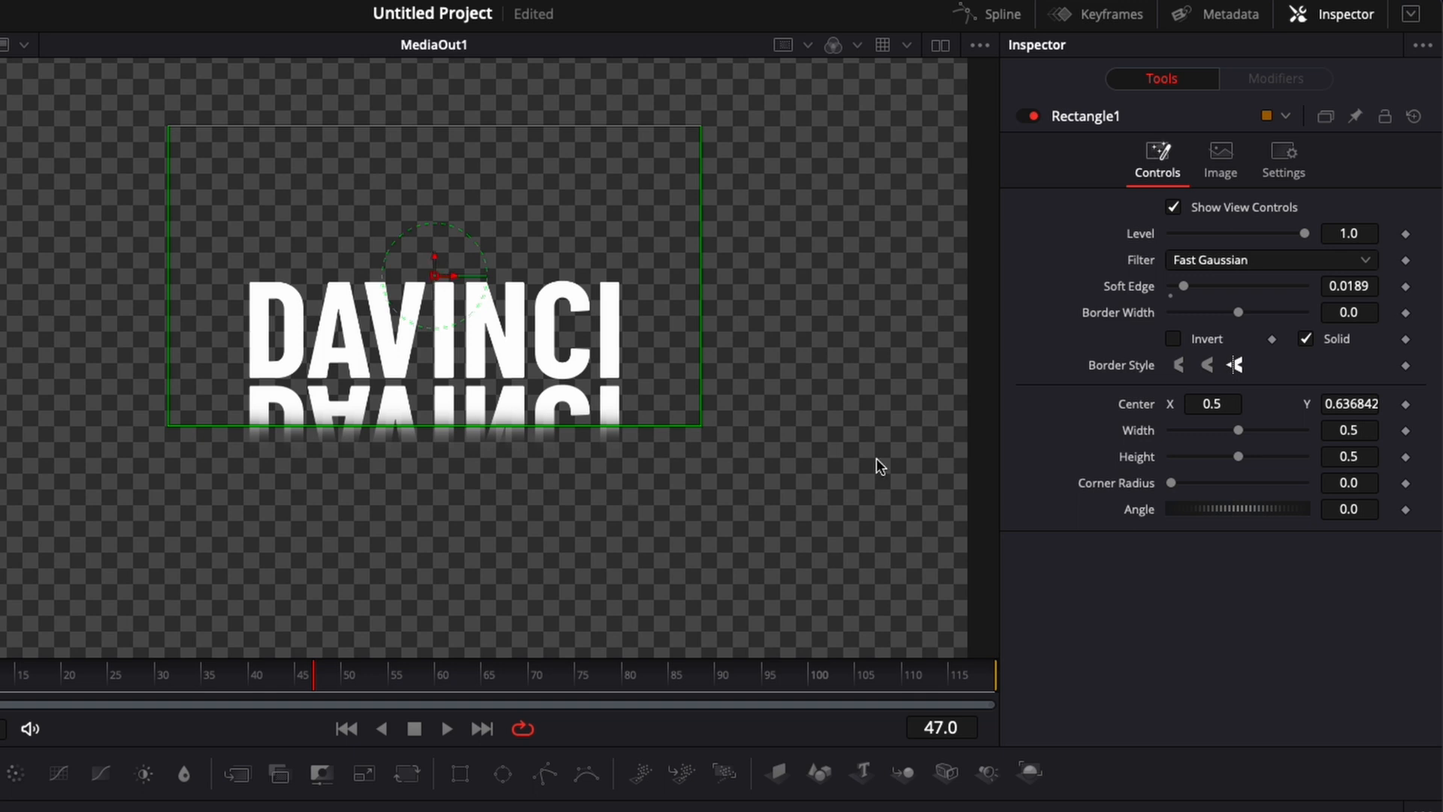
drag(1185, 285, 1195, 286)
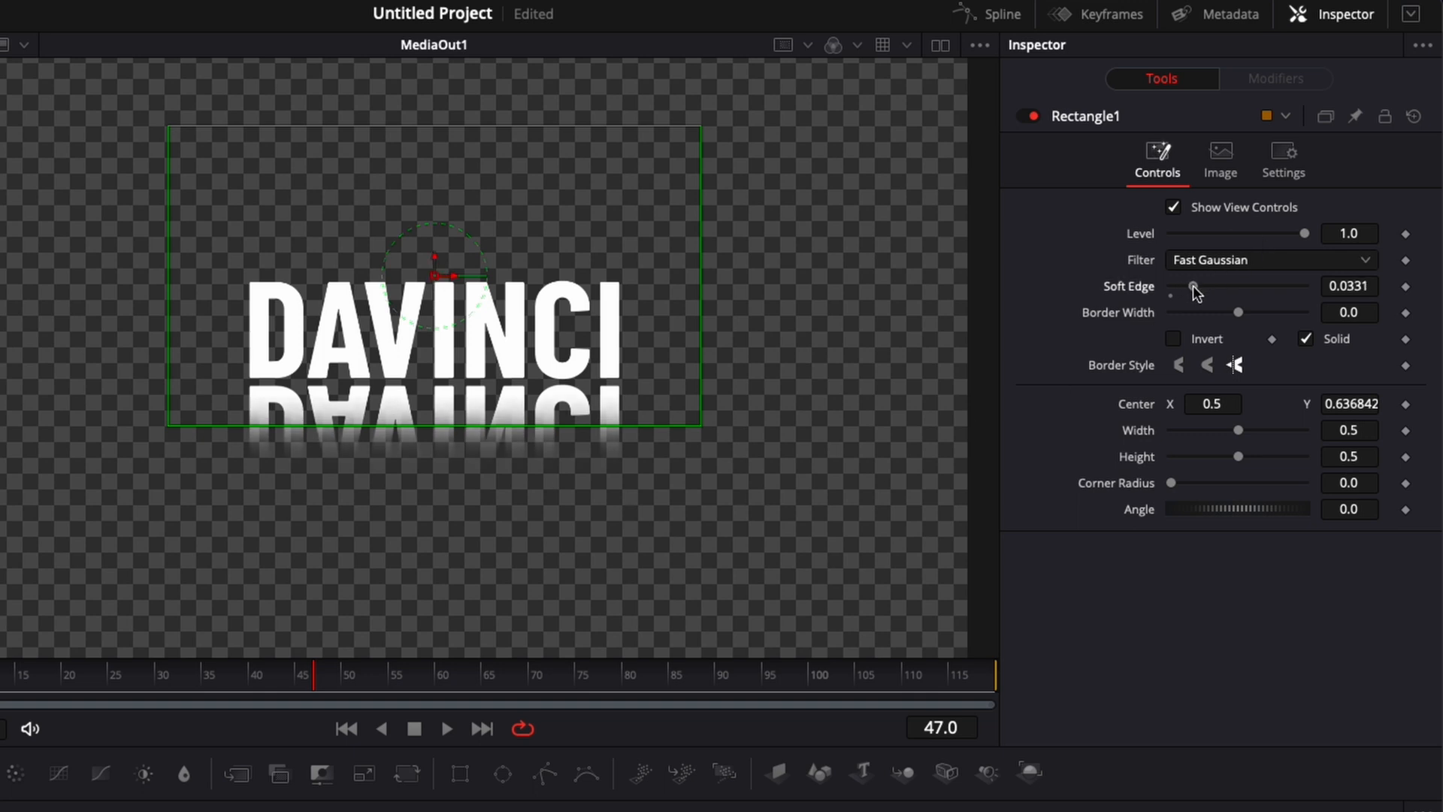
drag(1193, 286, 1197, 286)
text(gaus)
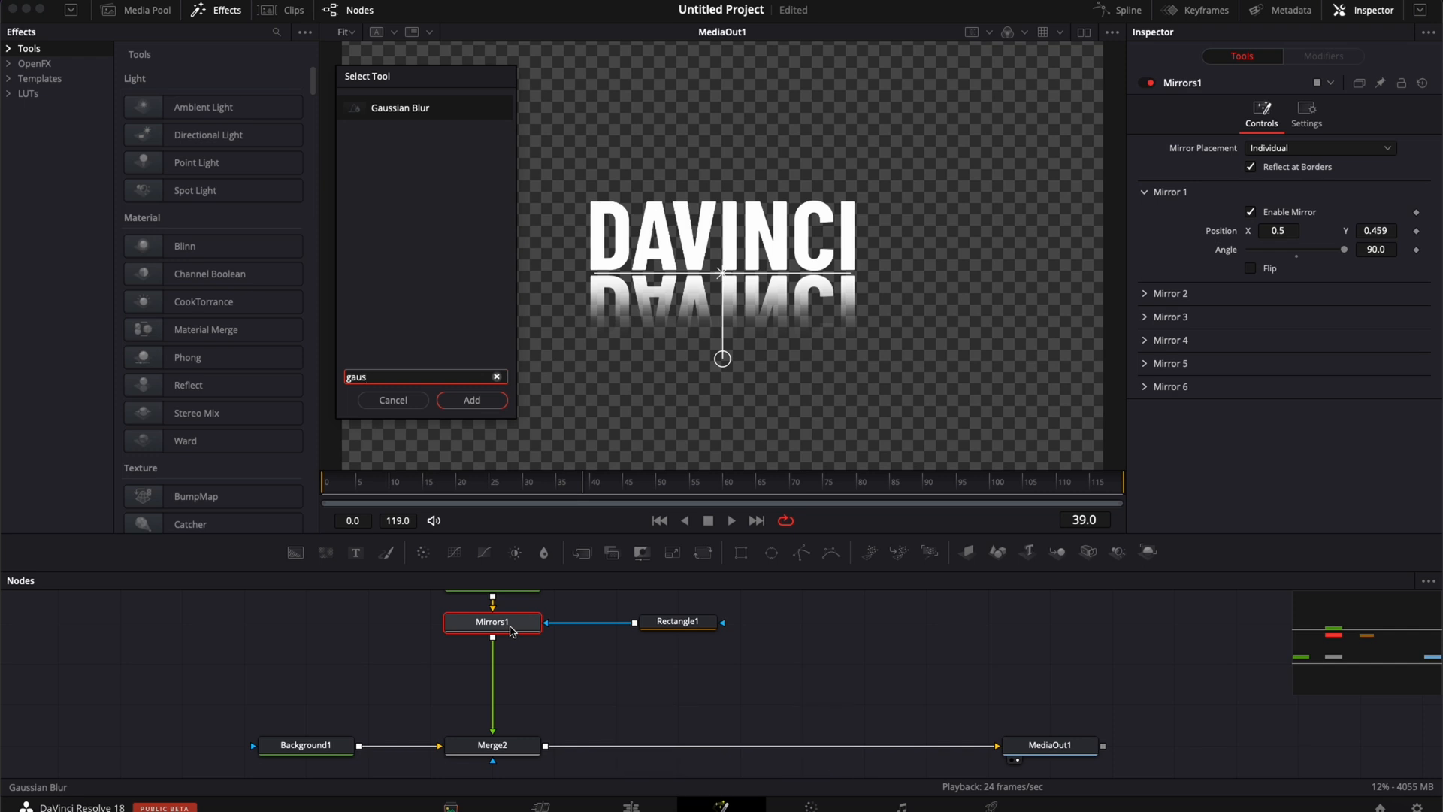
- Add a masked Gaussian Blur after Mirrors1 at Strength ~0.28 and raise Rectangle1 Soft Edge to 0.0835
click(470, 399)
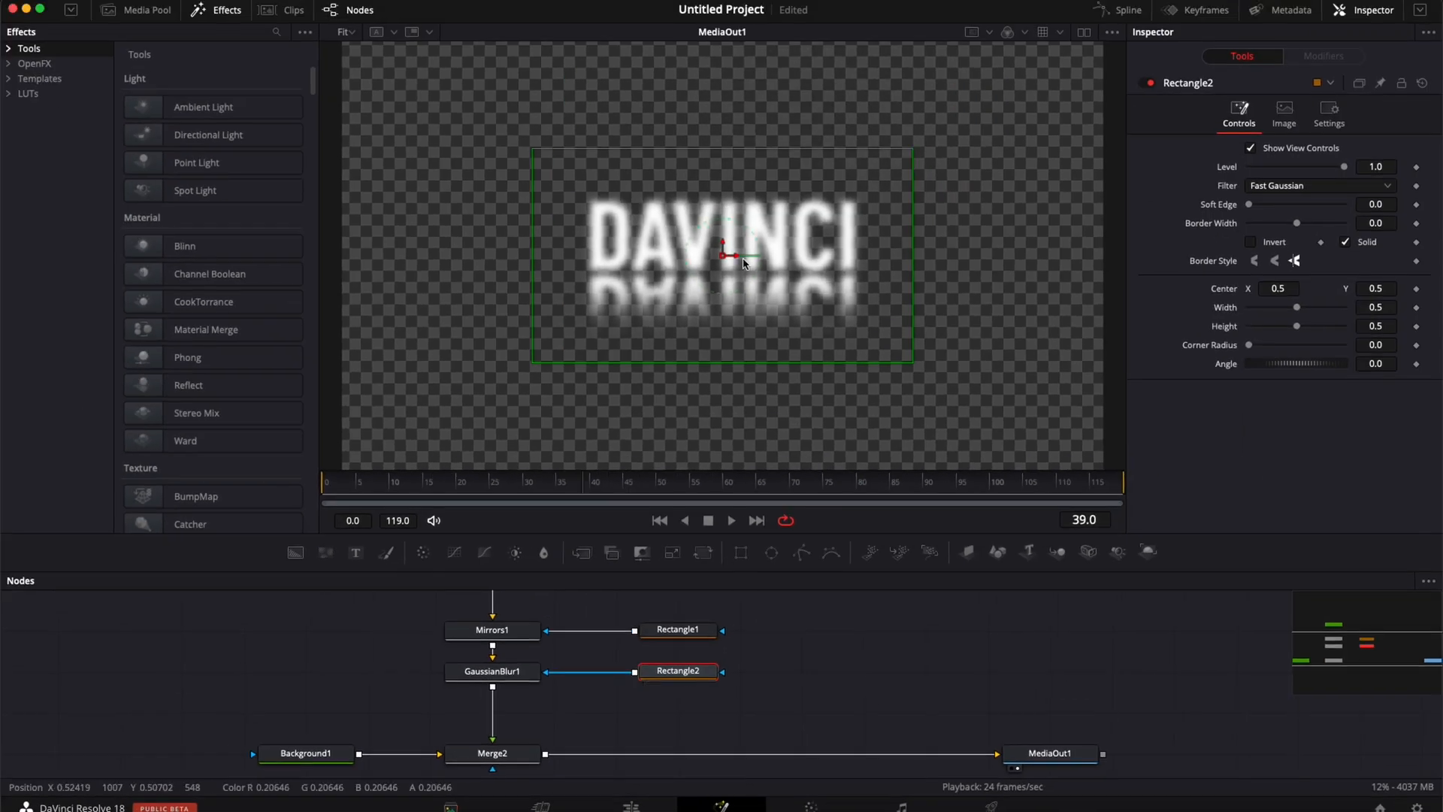
drag(728, 255, 720, 383)
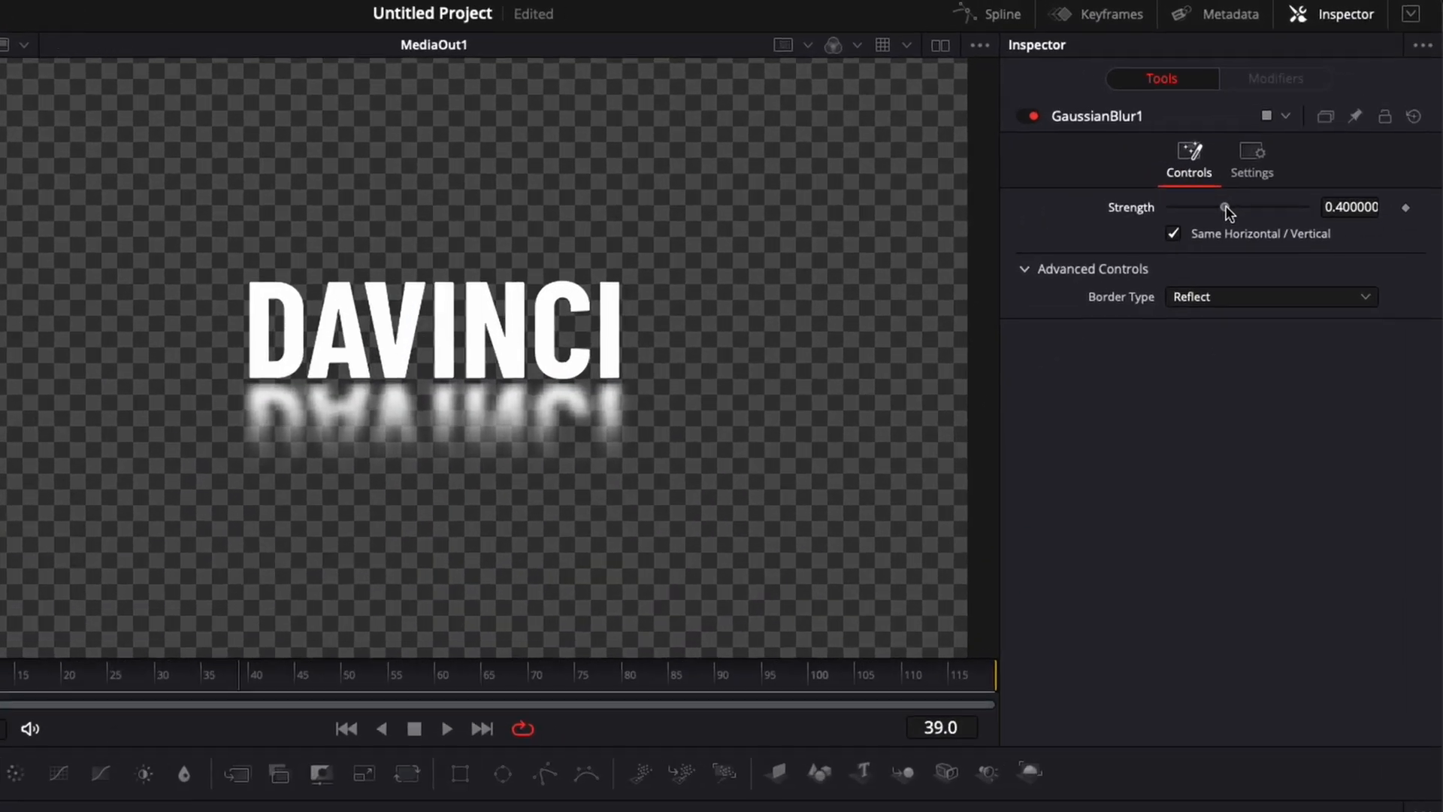
drag(1226, 207, 1207, 207)
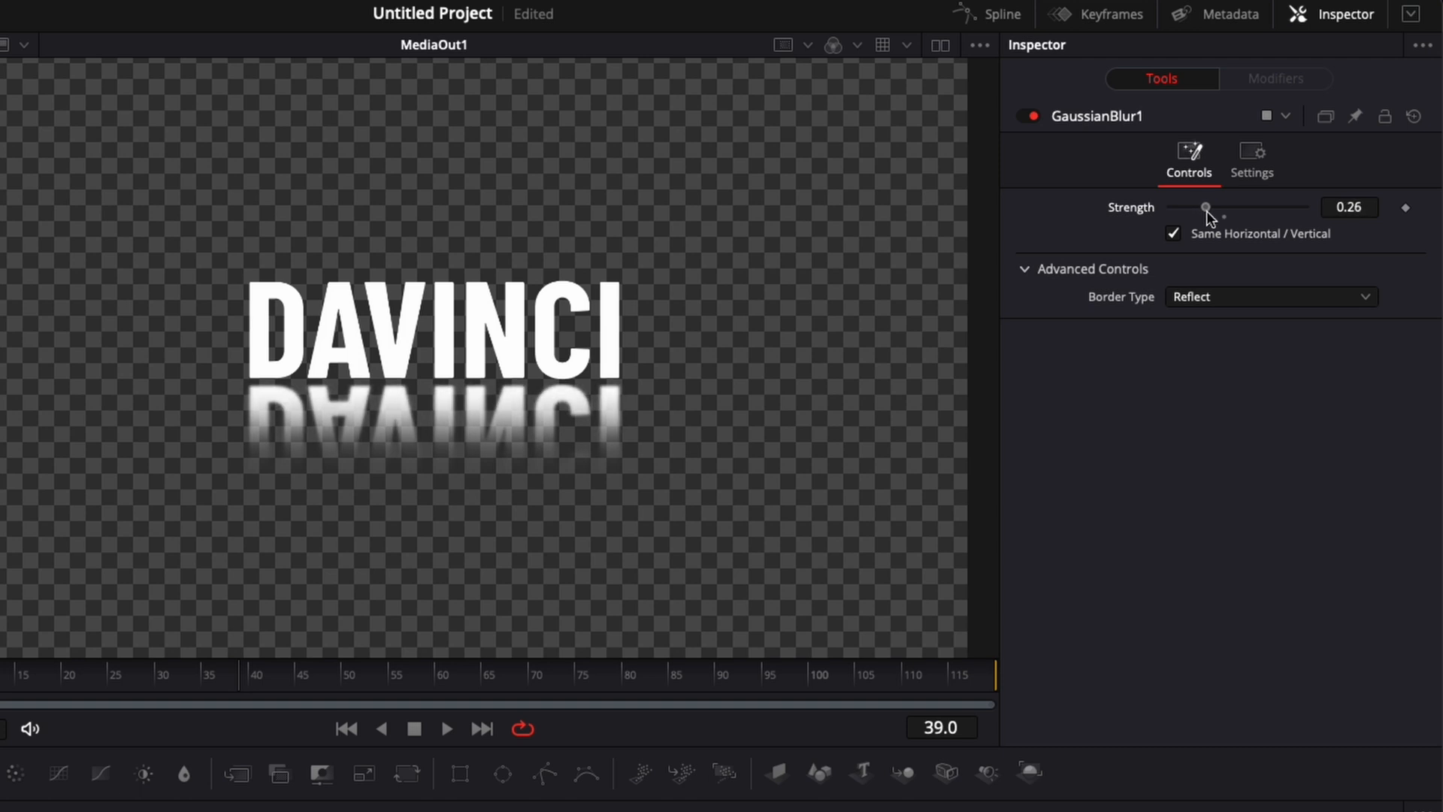
drag(1205, 208, 1210, 208)
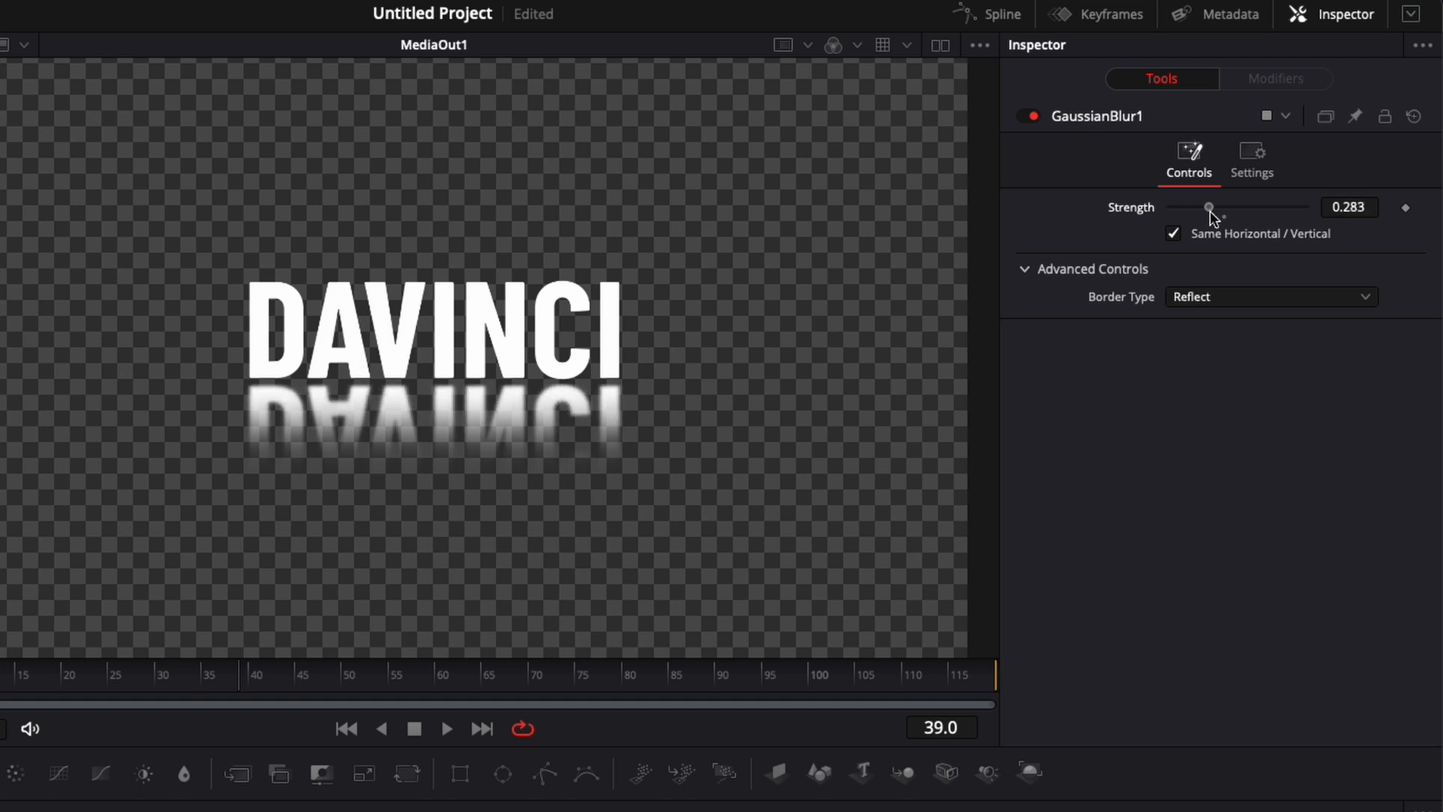
drag(1208, 207, 1211, 207)
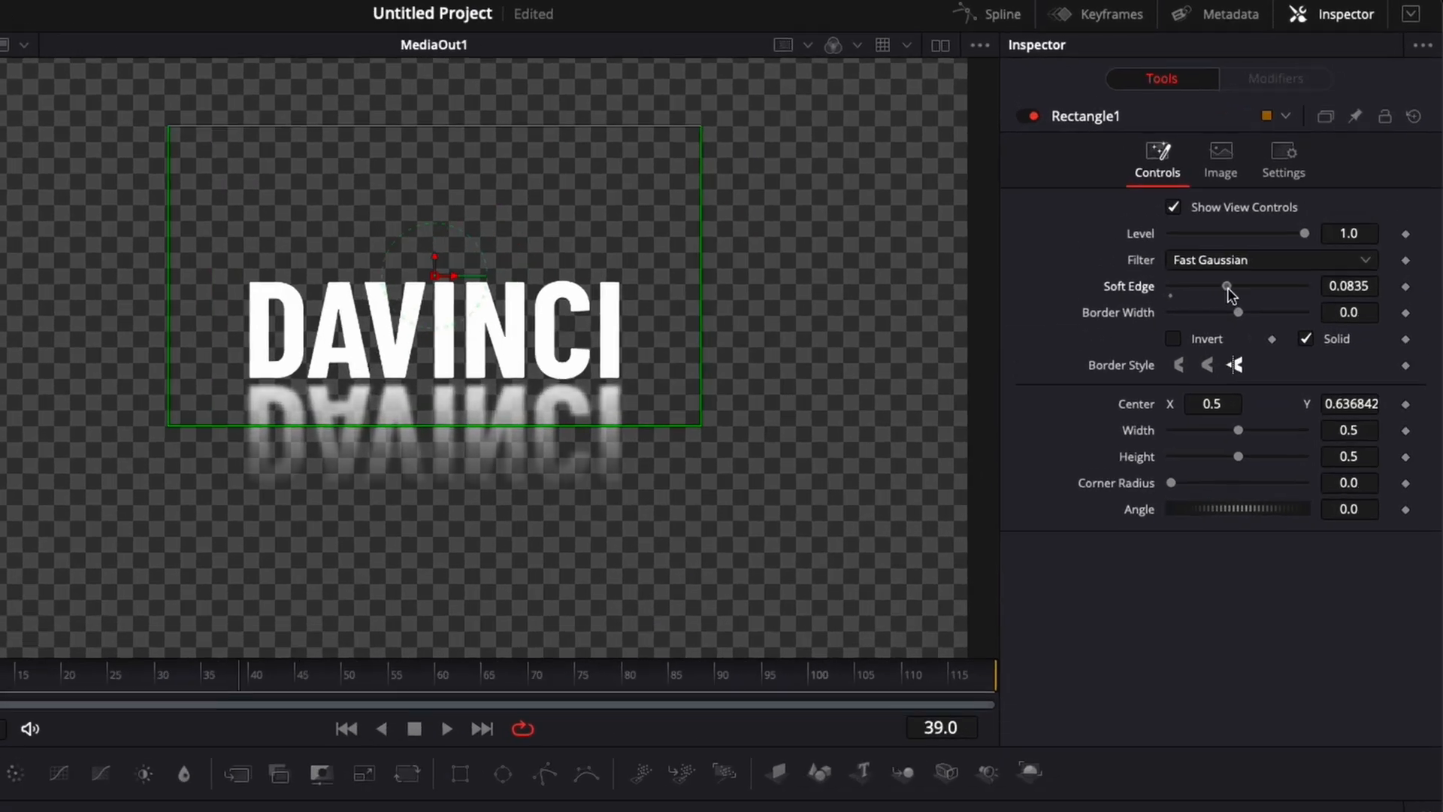
drag(1226, 286, 1211, 286)
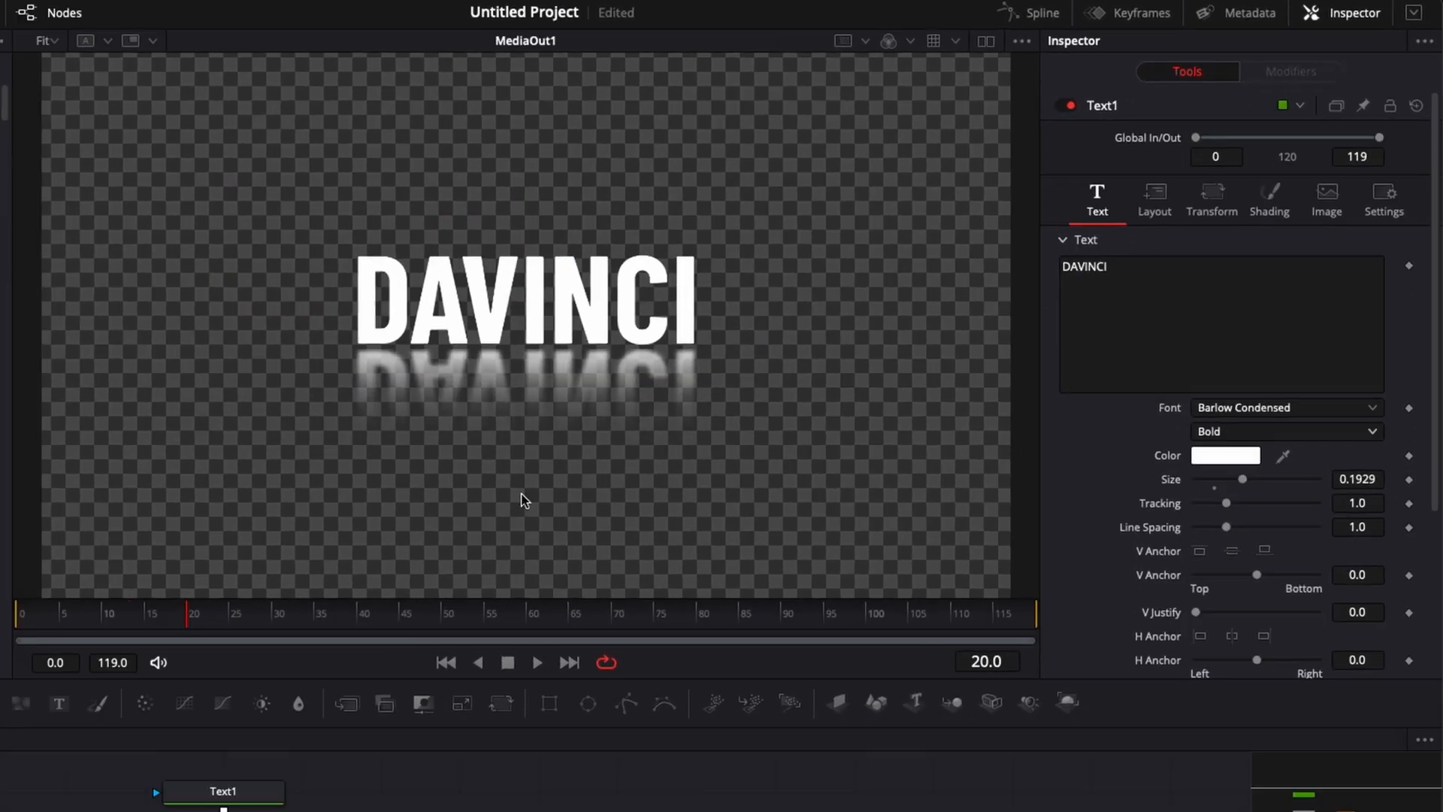
- At frame 25, keyframe the Opacity of Text1's white fill in the Shading settings
click(227, 10)
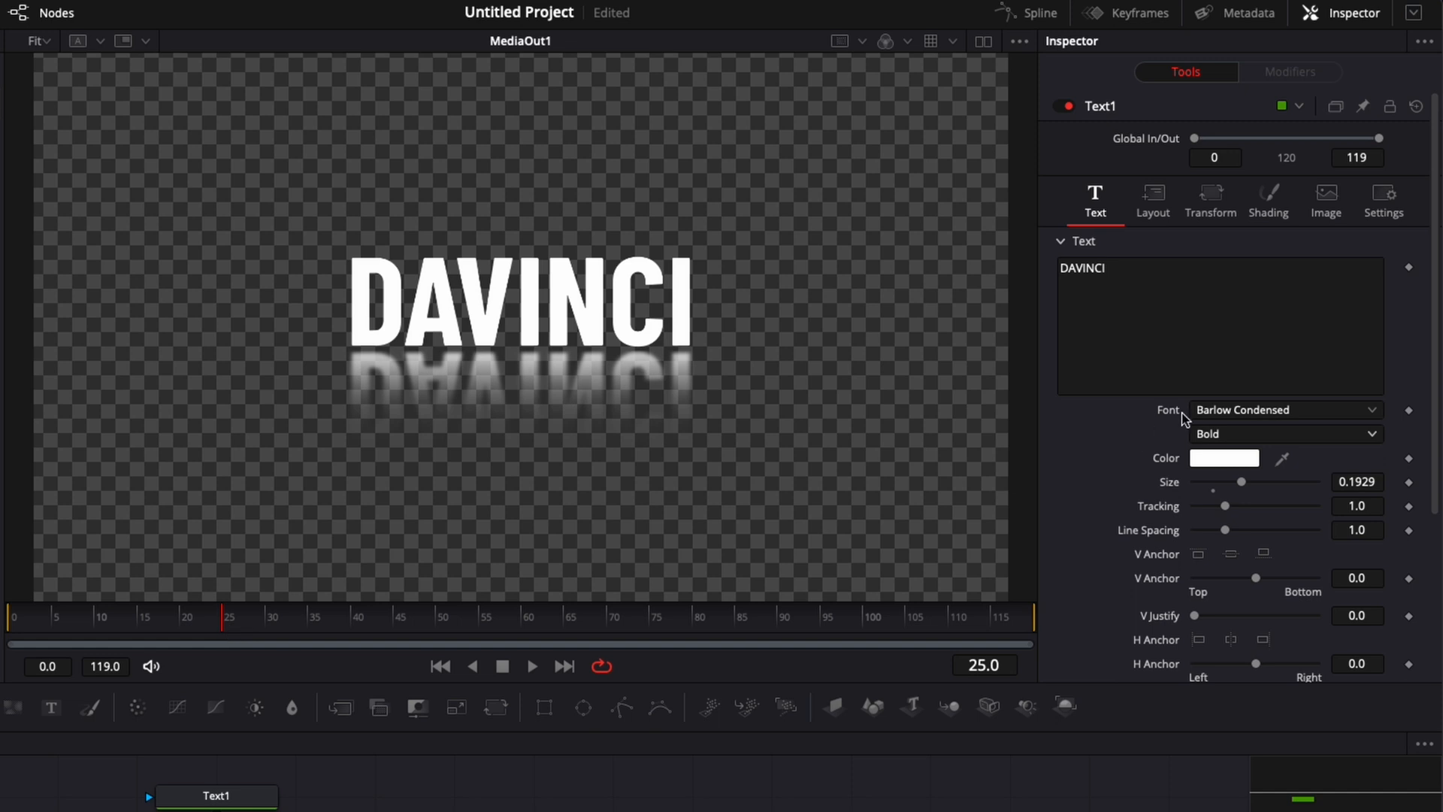
click(1268, 195)
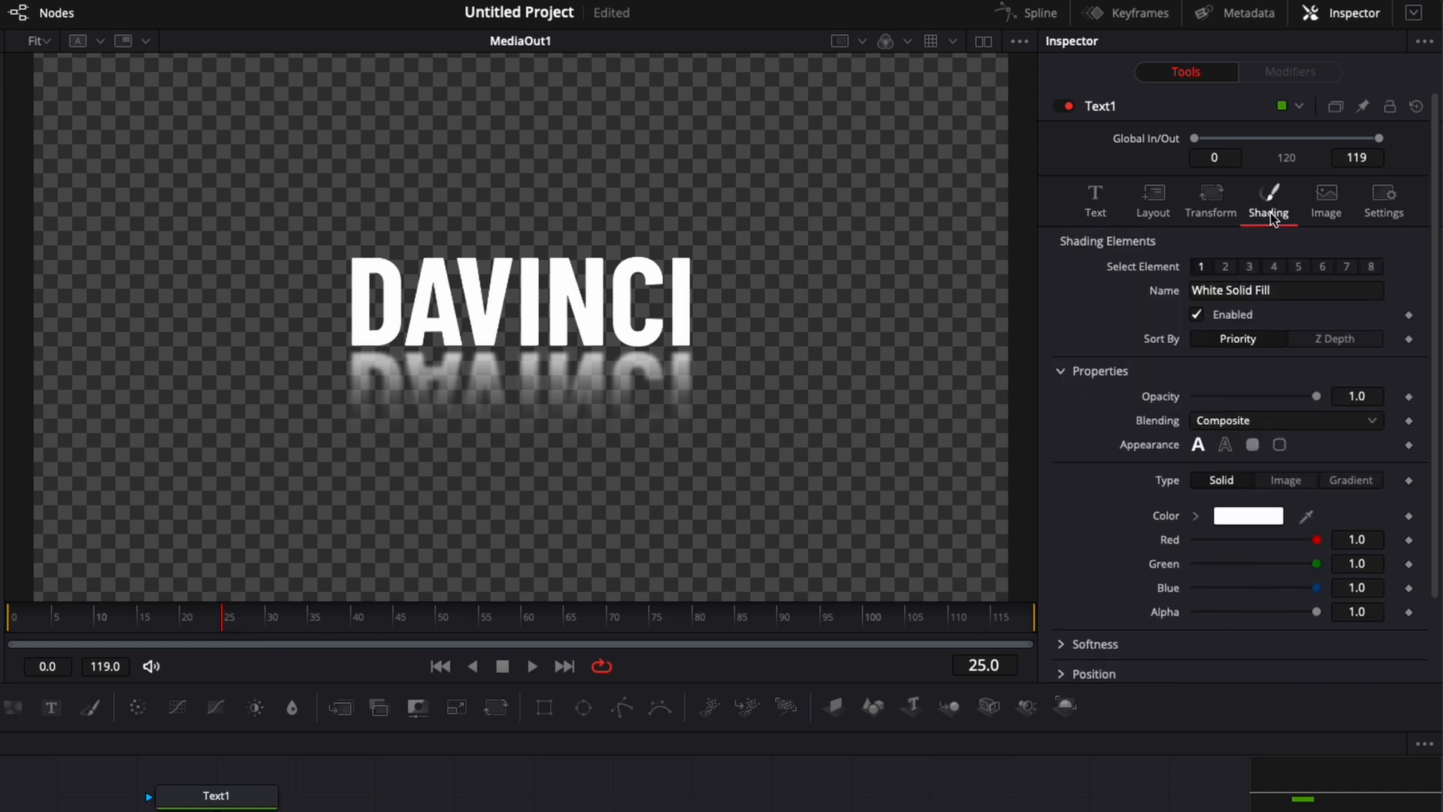
mouse_move(1412, 403)
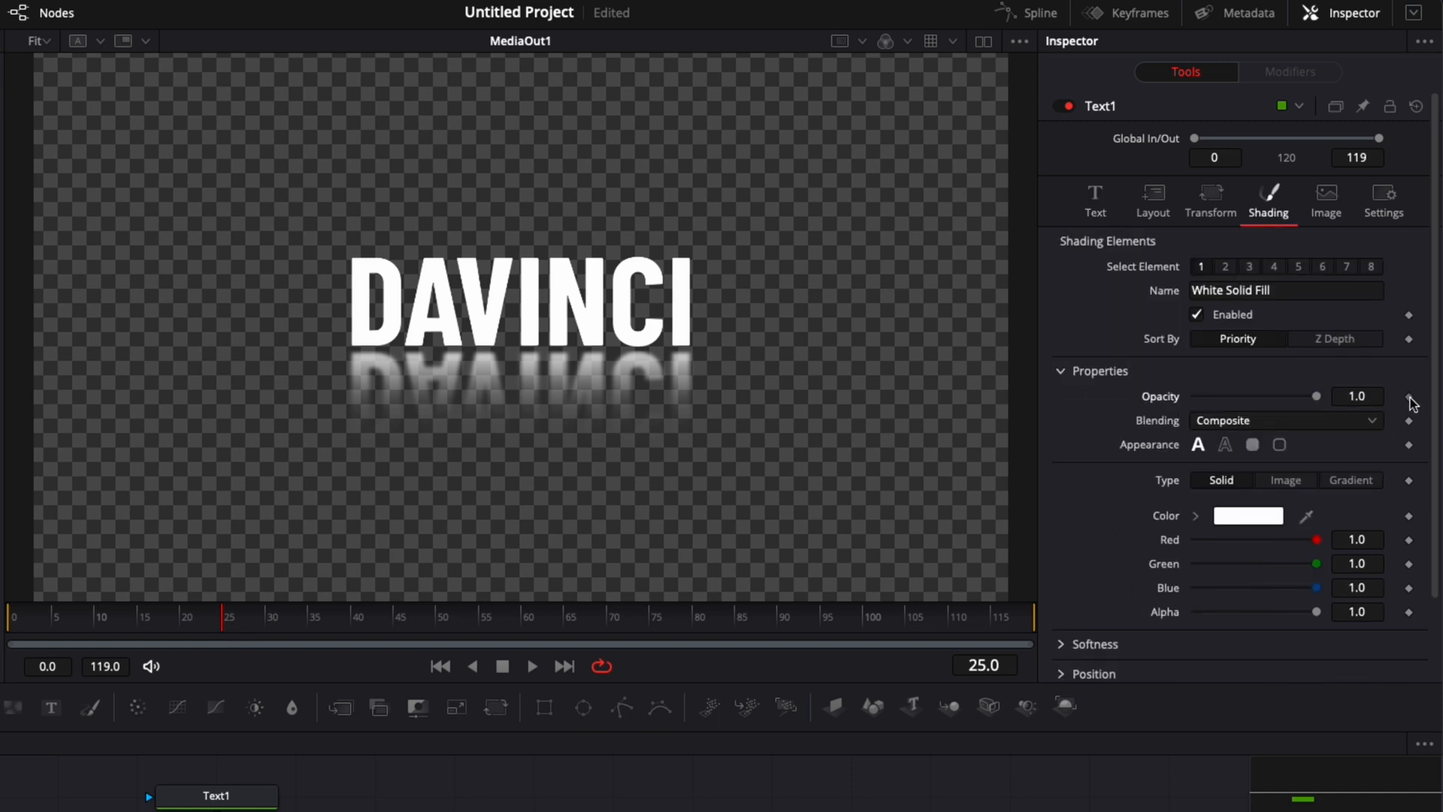
click(15, 617)
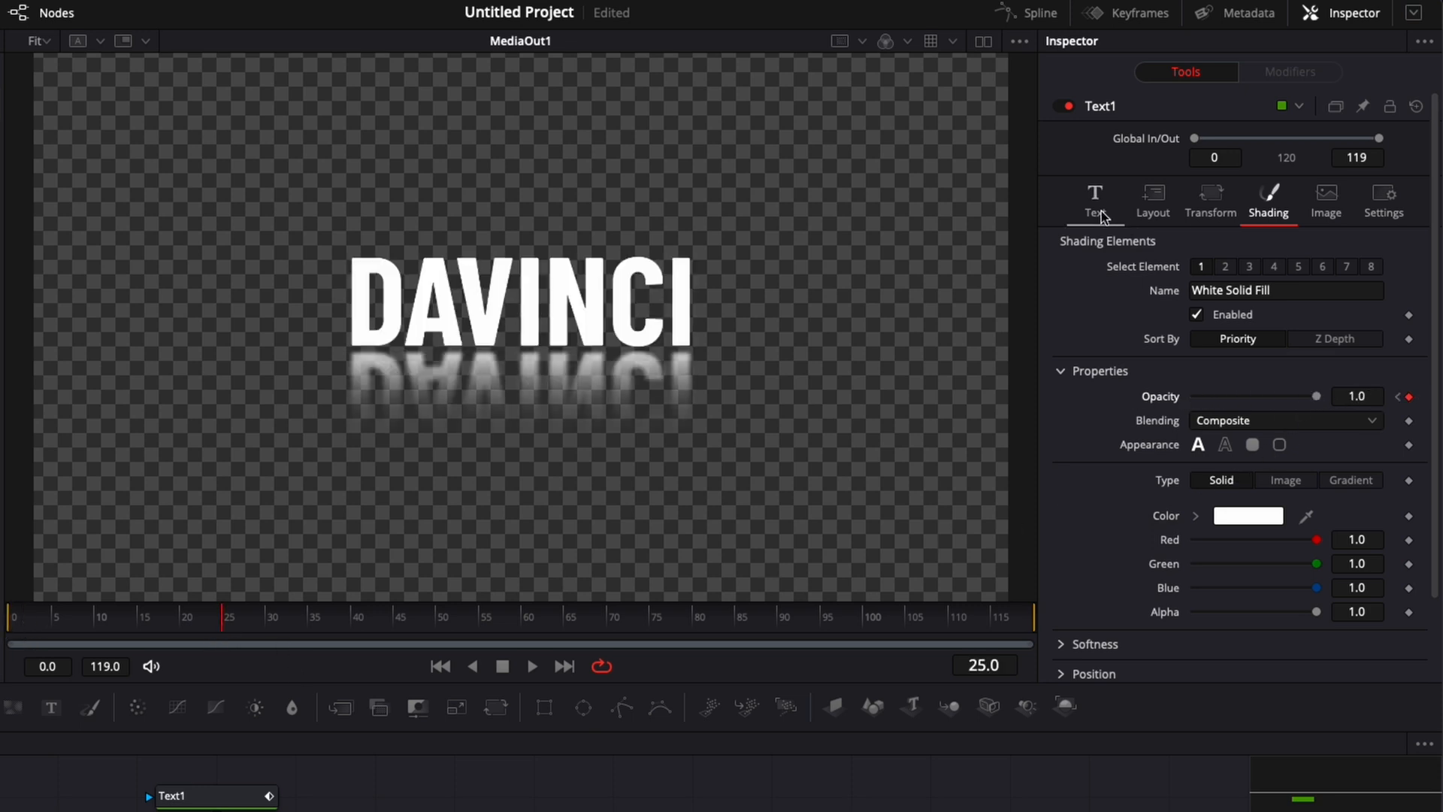
- Set Text1 Tracking to 1.102 and keyframe it at frame 25, then preview from the start
click(1094, 200)
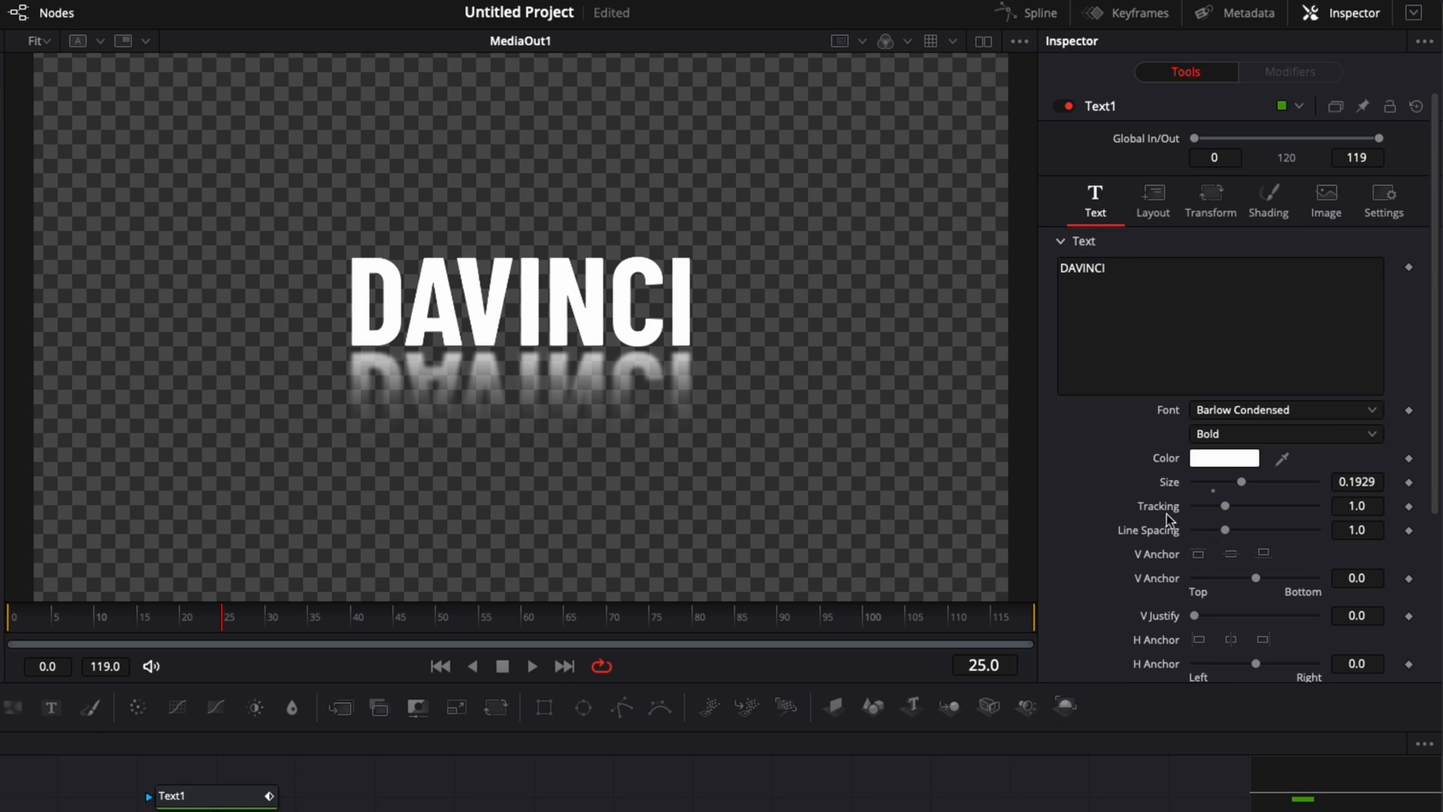
mouse_move(1233, 515)
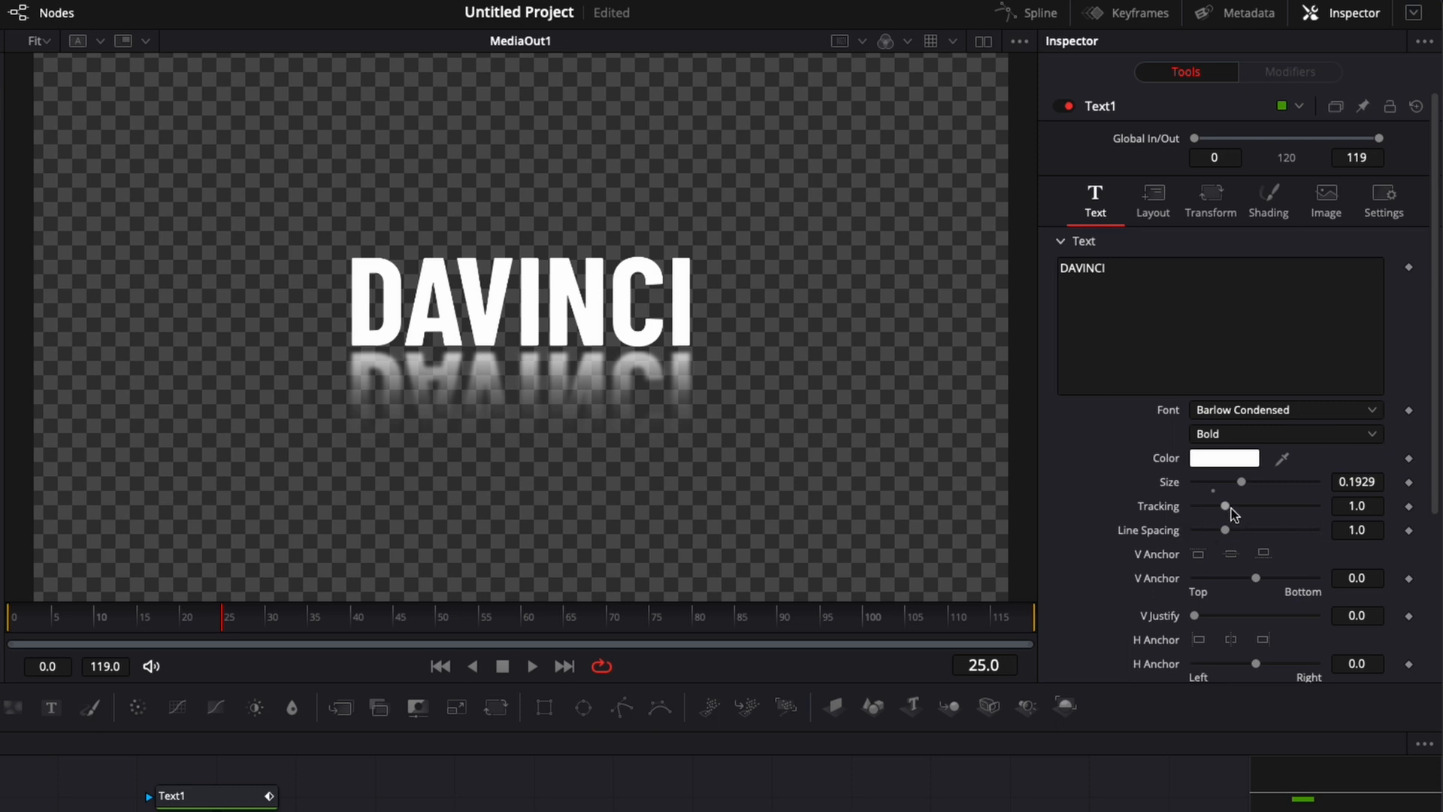
drag(1211, 506, 1225, 507)
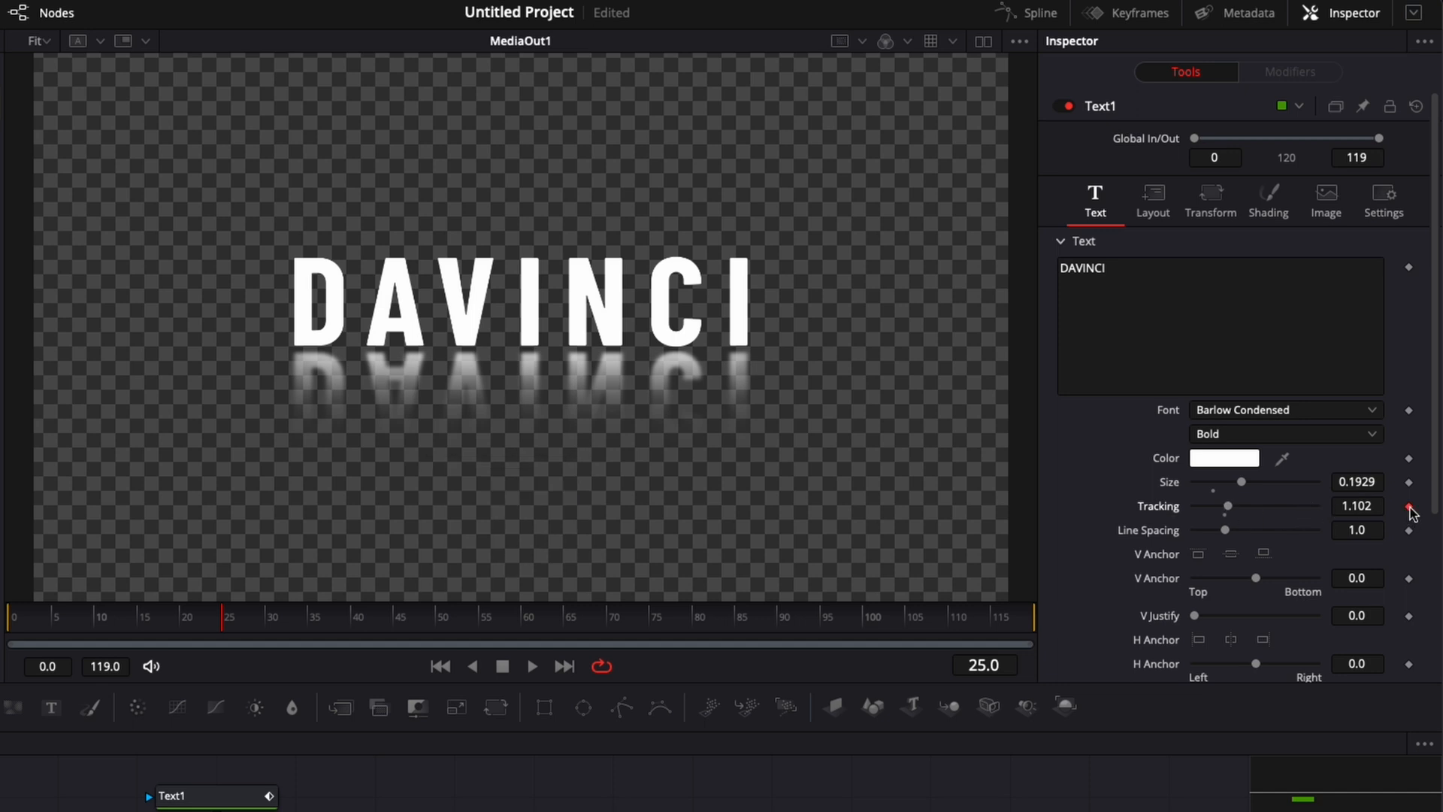
click(9, 616)
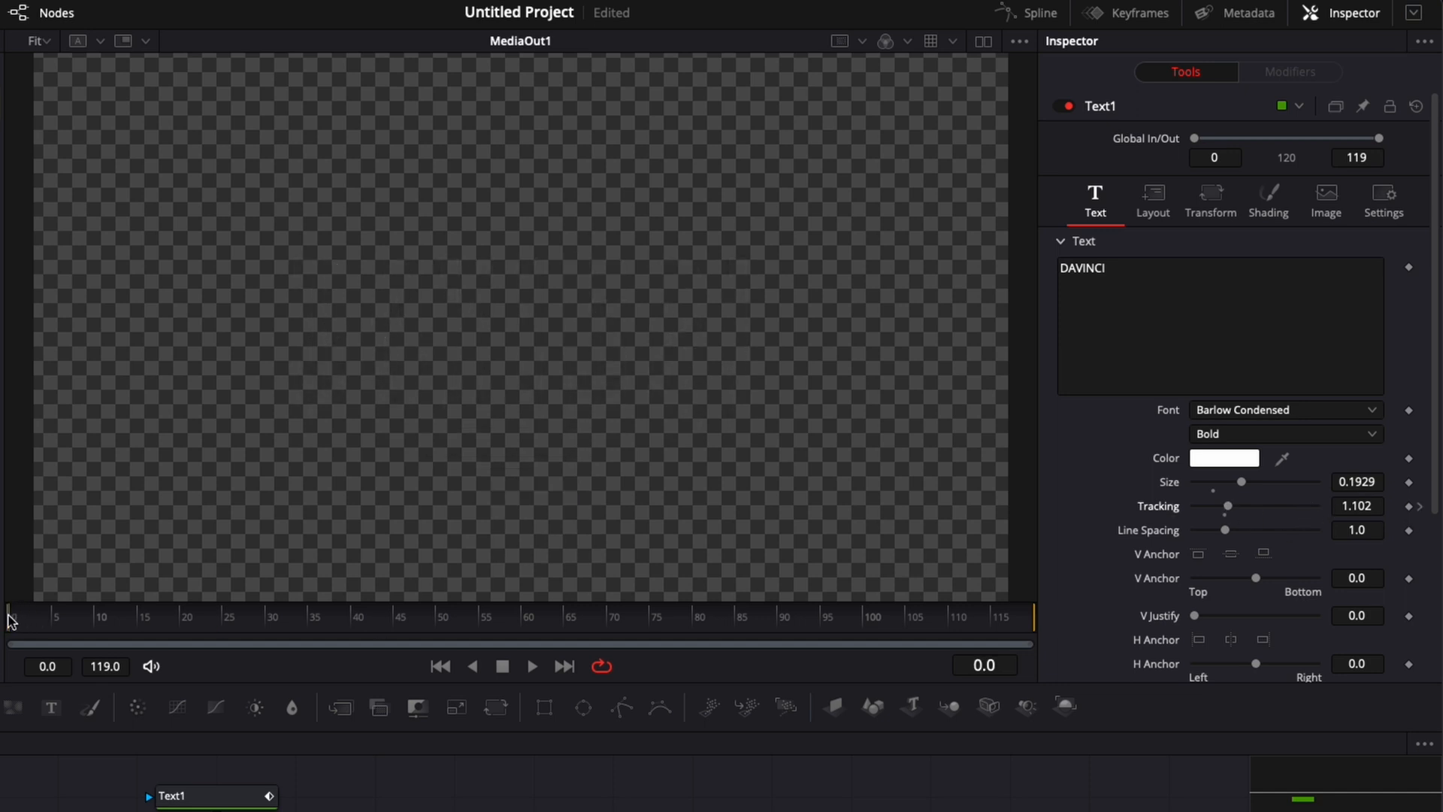
drag(1227, 507, 1239, 506)
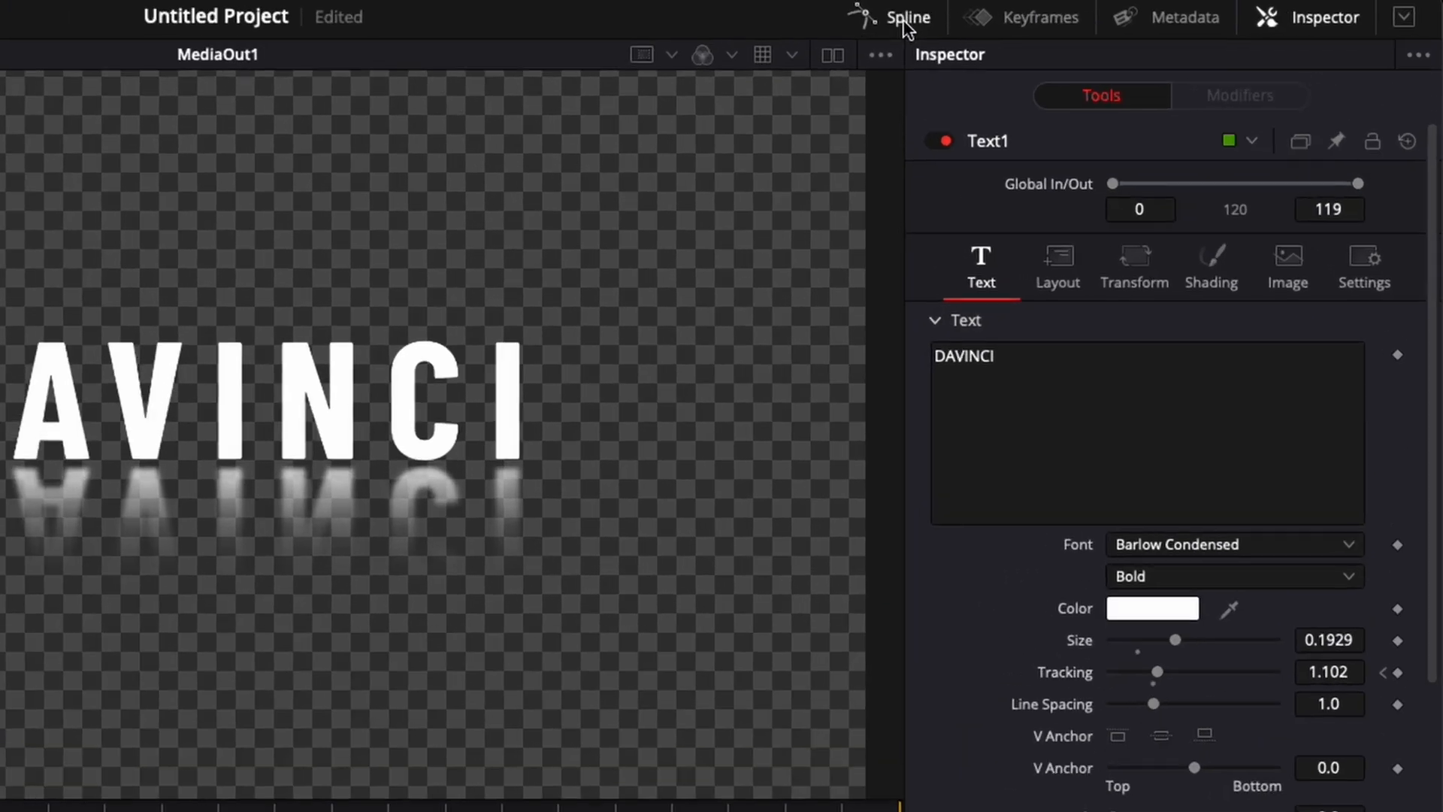
- In the Spline editor, smooth the Character Spacing curve with Ease In and Ease Out of 33
click(908, 17)
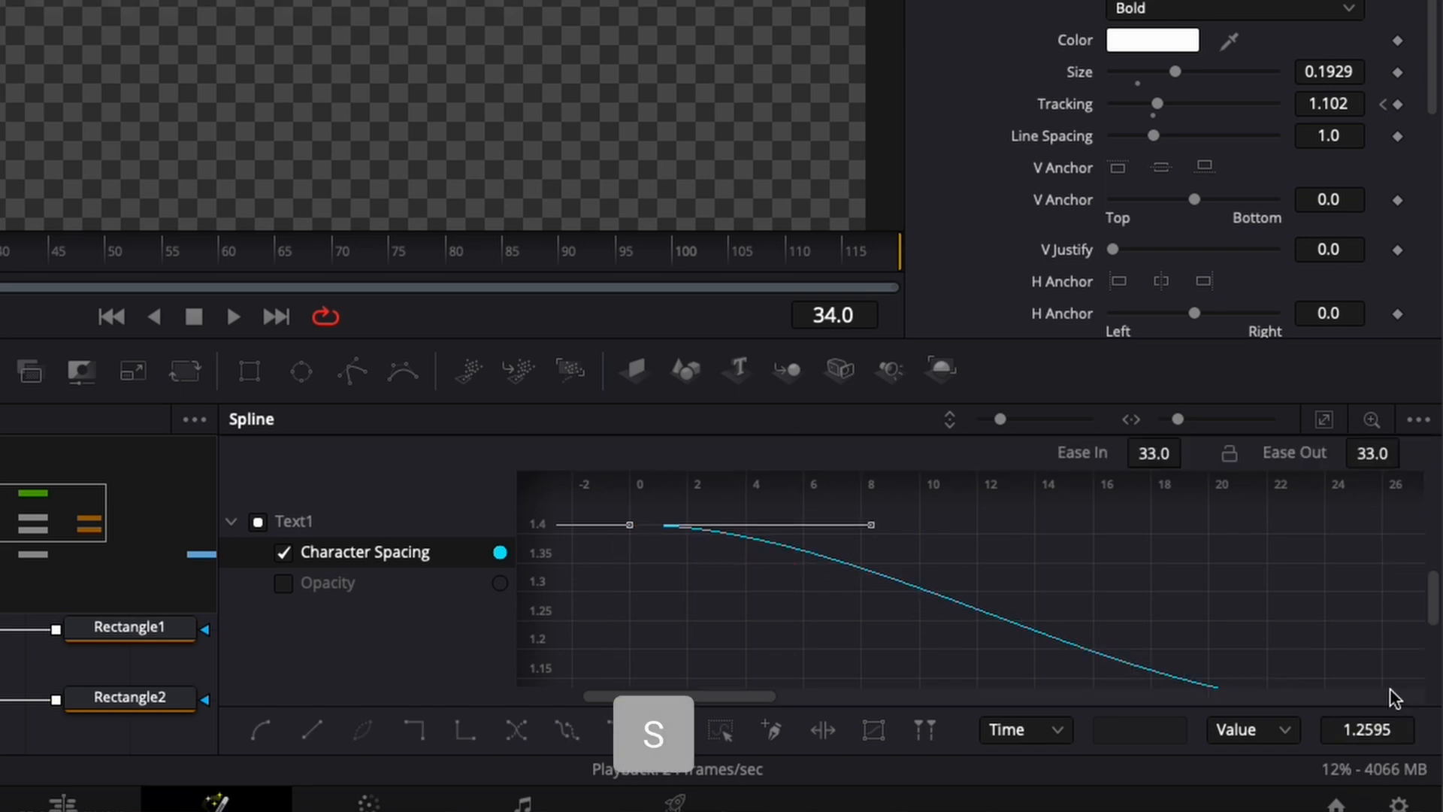
click(1153, 452)
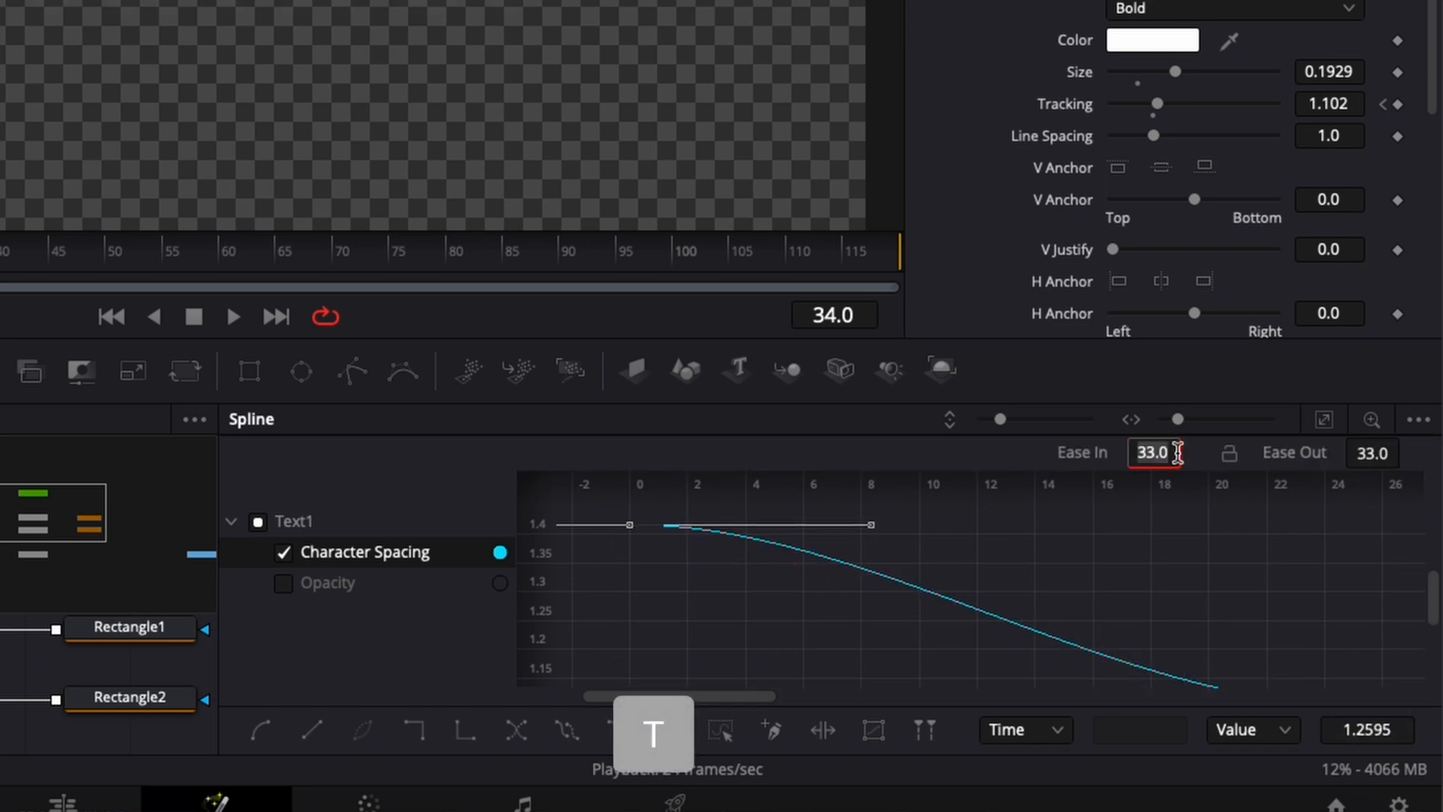